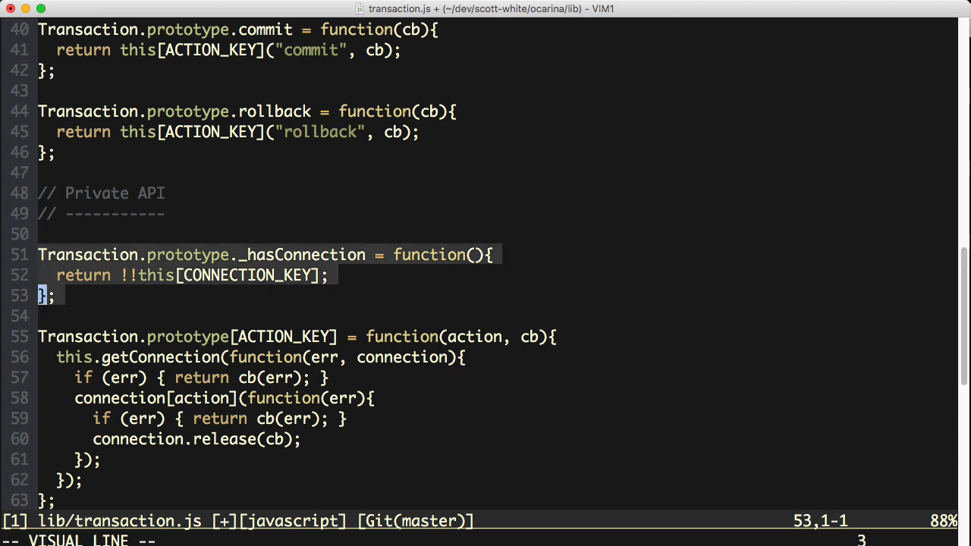
# Visually select the !!this[CONNECTION_KEY]; expression on line 52 of _hasConnection.
pyautogui.press('Escape')
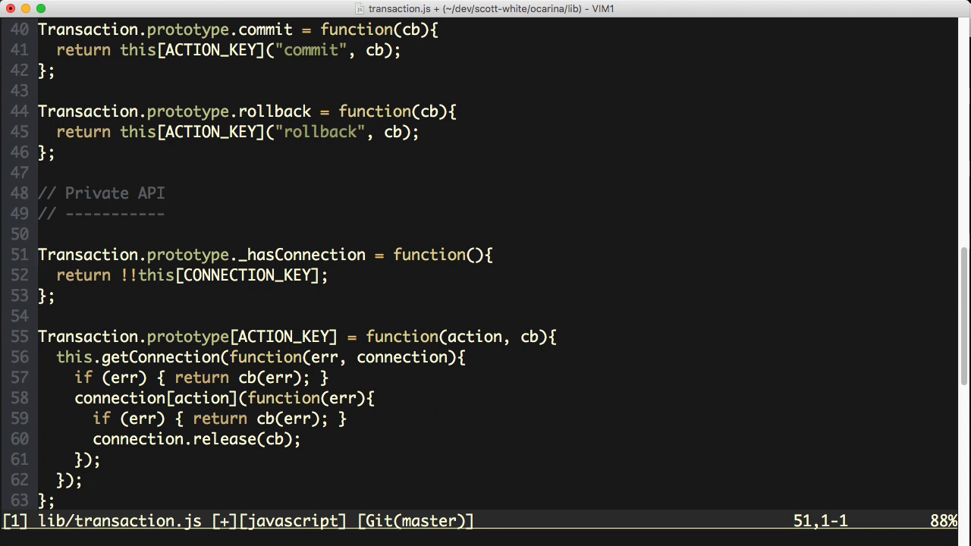
pyautogui.press('V')
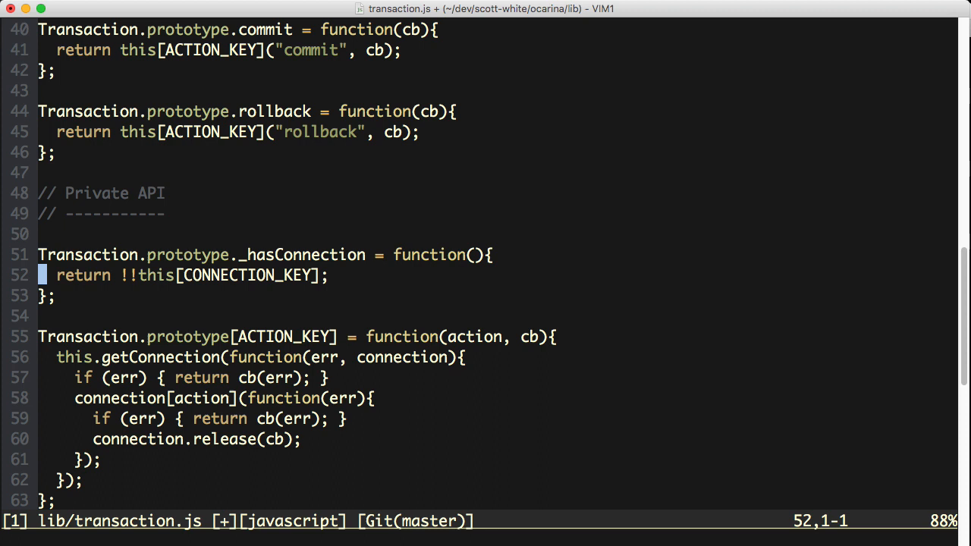
pyautogui.press('V')
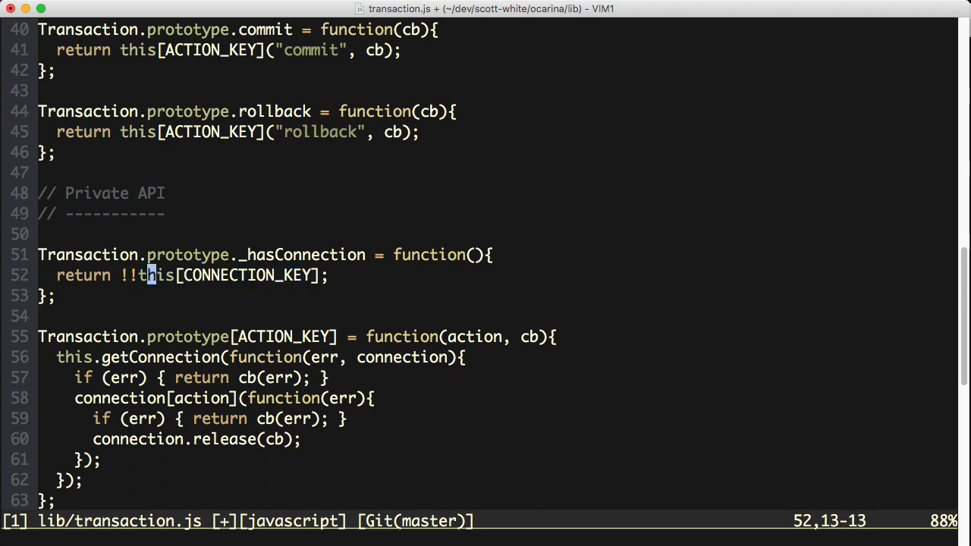
pyautogui.press('l')
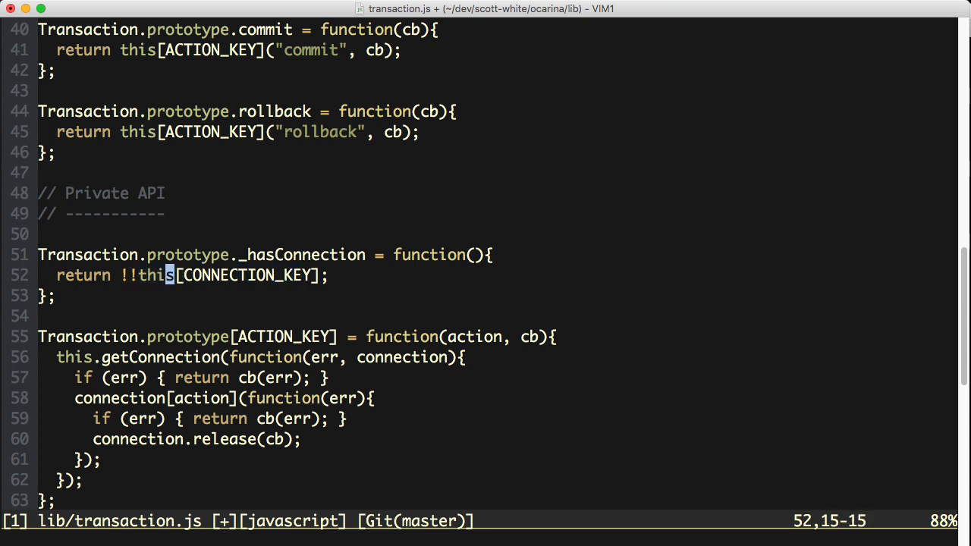
pyautogui.press('v')
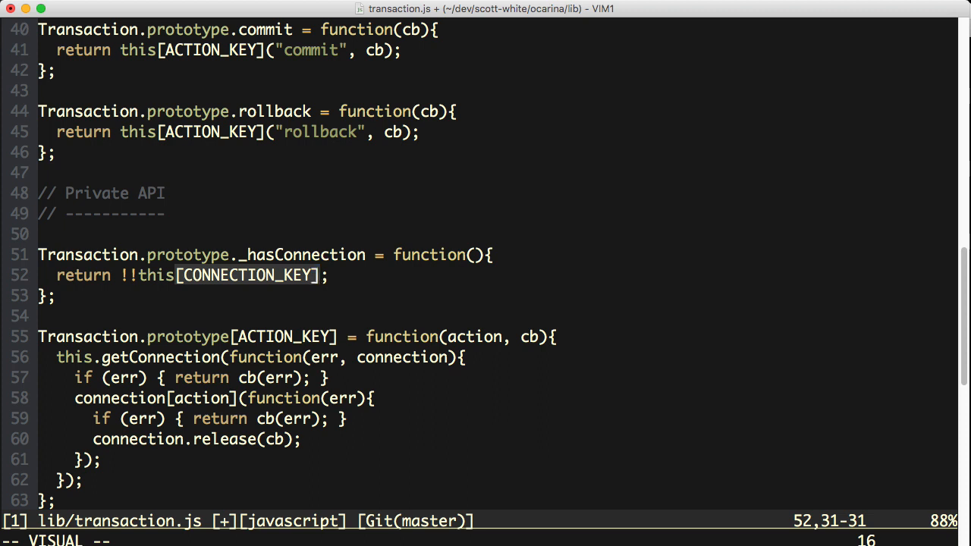
pyautogui.press('V')
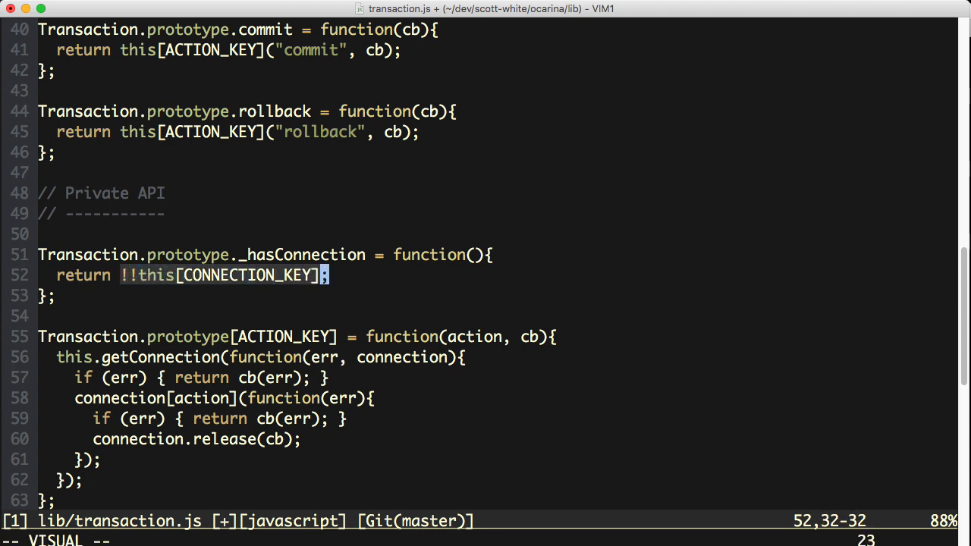
# Retype 'return !!this[CONNECTION_KEY];' on line 52, save transaction.js, and switch to the Node REPL.
pyautogui.press('Escape')
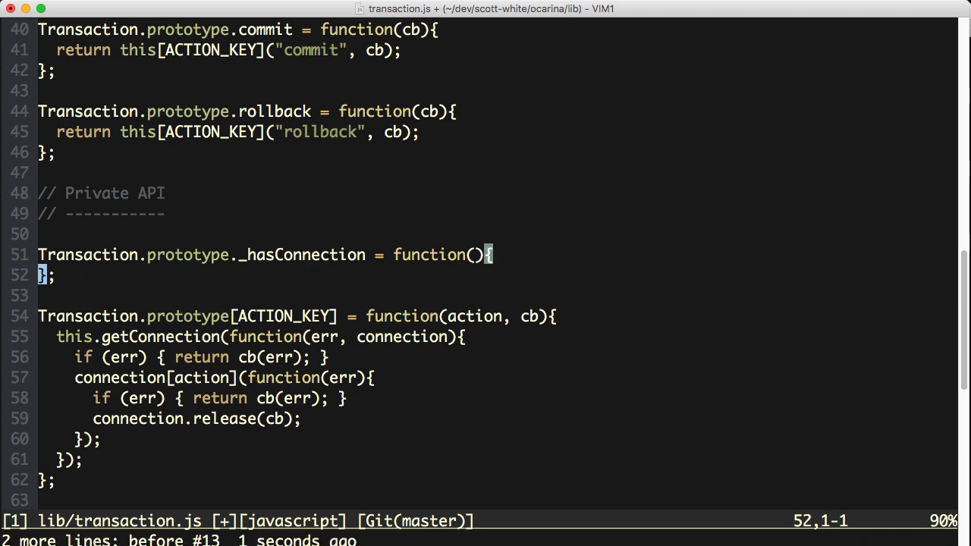
pyautogui.write('return !!this[CONNECTION_KEY];')
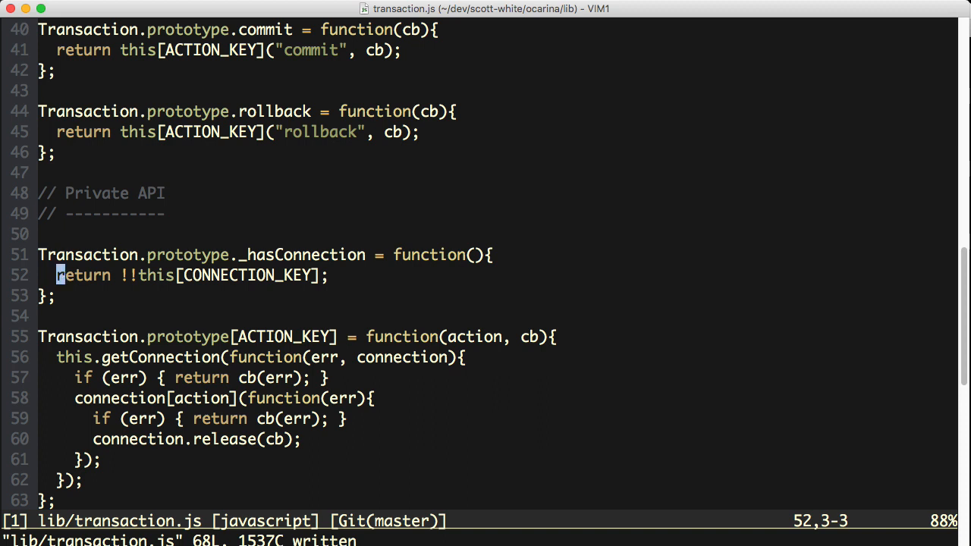
pyautogui.press('V')
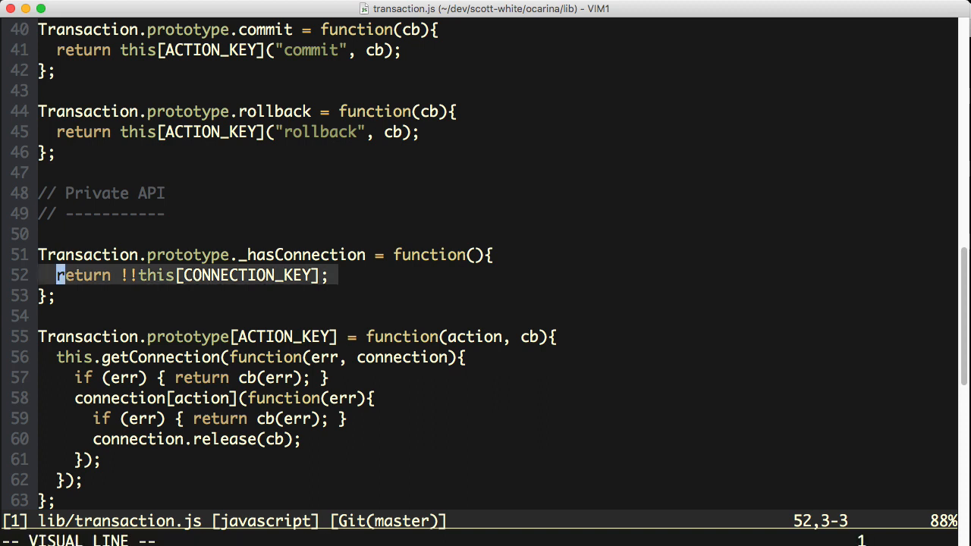
pyautogui.press('Escape')
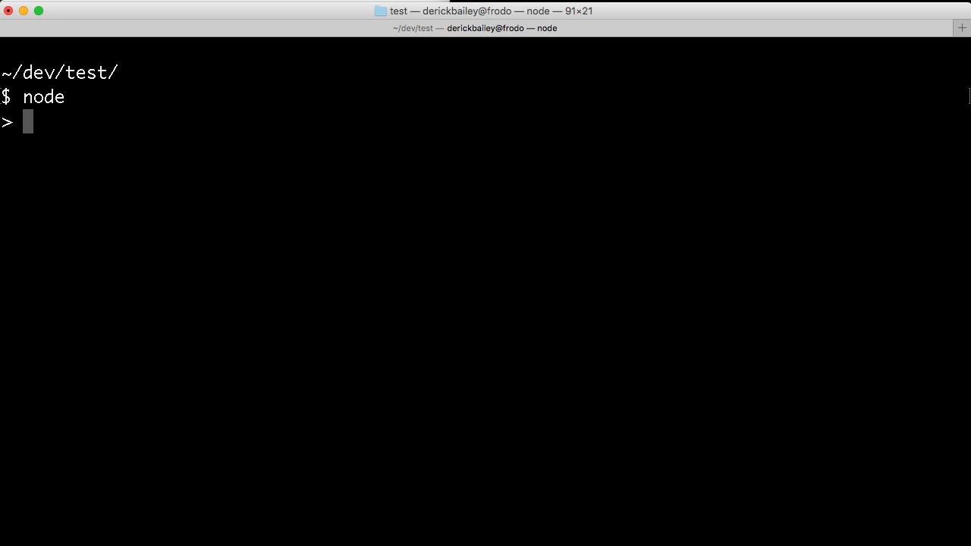
# Enter var obj = {foo: "bar"} at the Node prompt.
pyautogui.write('var')
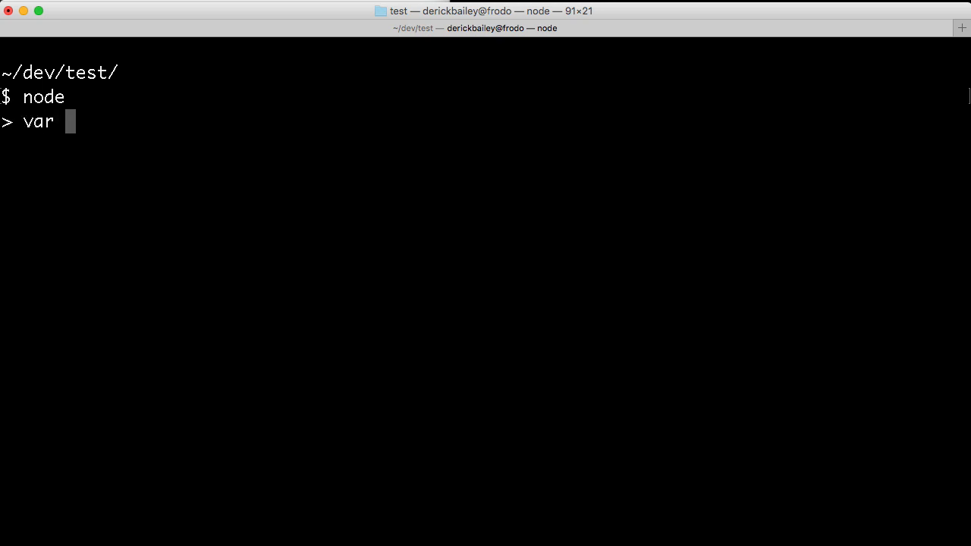
pyautogui.write('obj =')
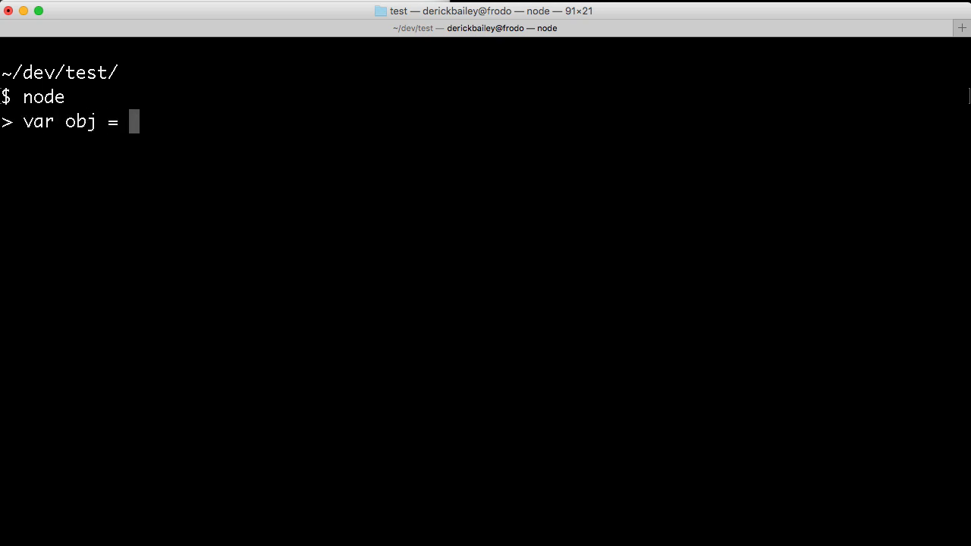
pyautogui.write('{foo: "')
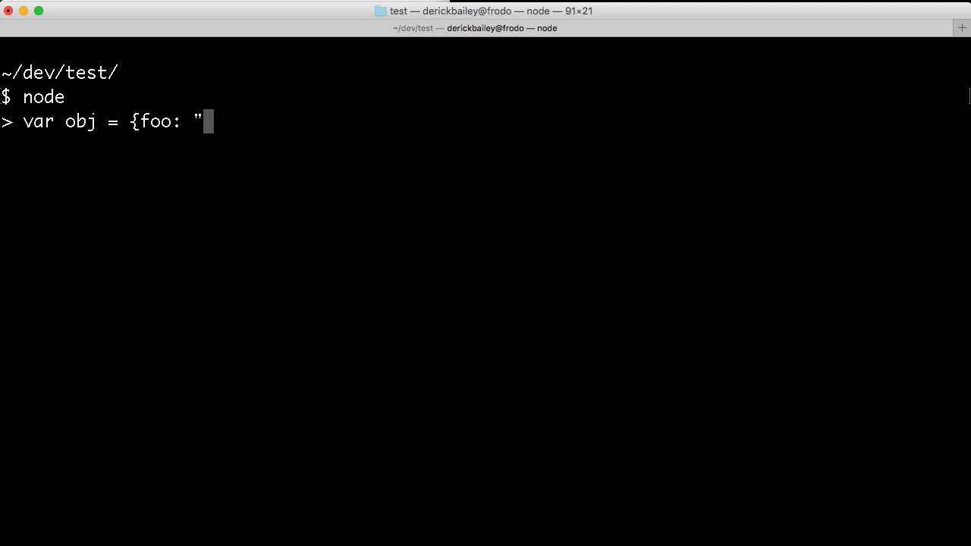
pyautogui.write('bar"}')
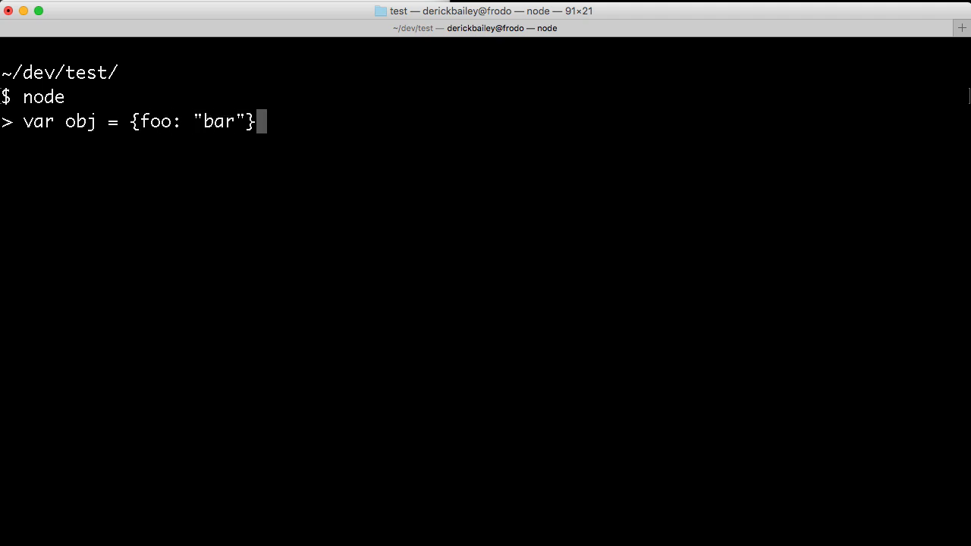
pyautogui.press('Return')
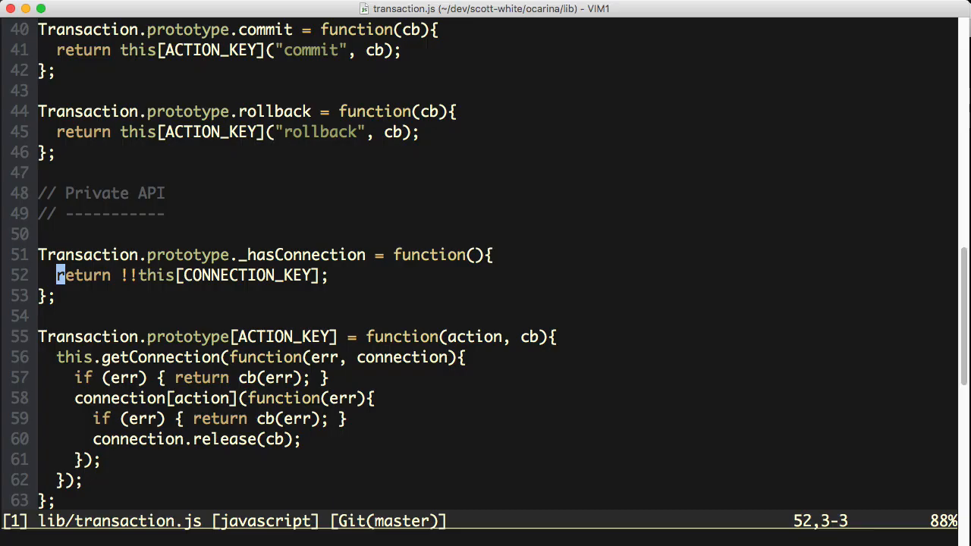
pyautogui.press('l')
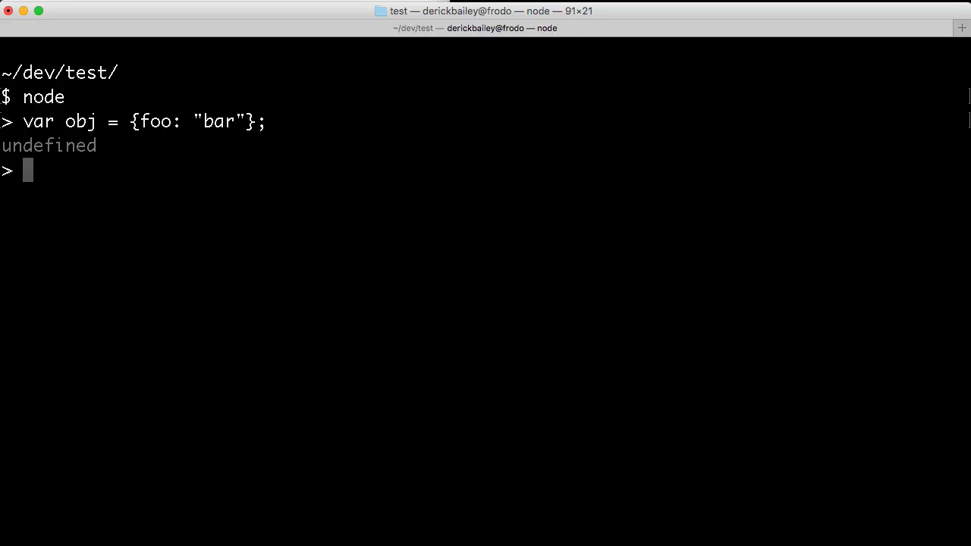
# Evaluate !!obj["foo"] and see it return true.
pyautogui.write('!!')
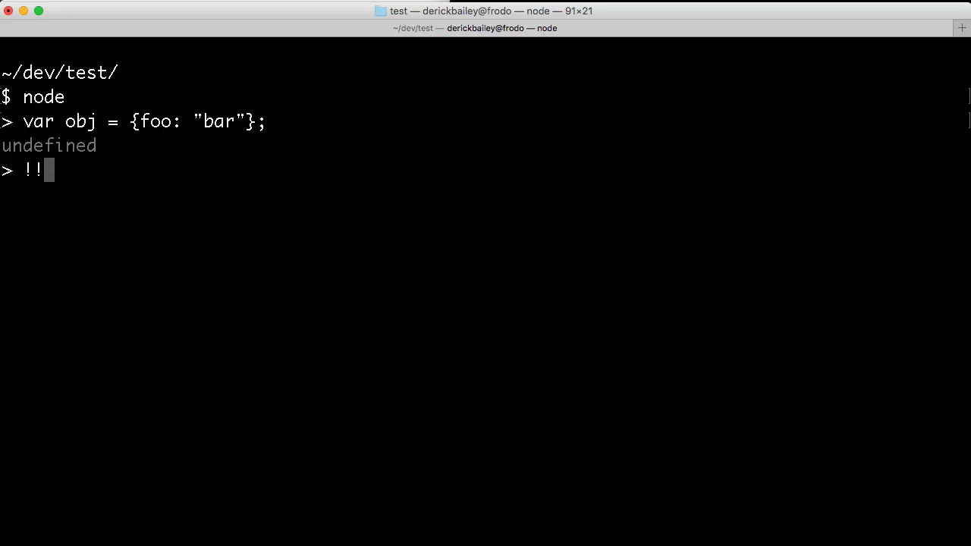
pyautogui.write('obj["foo"')
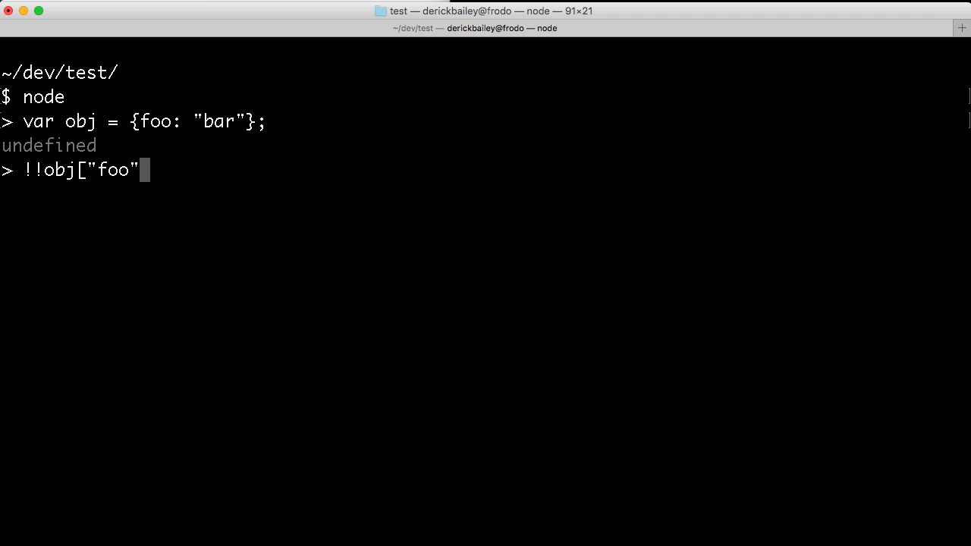
pyautogui.press('Return')
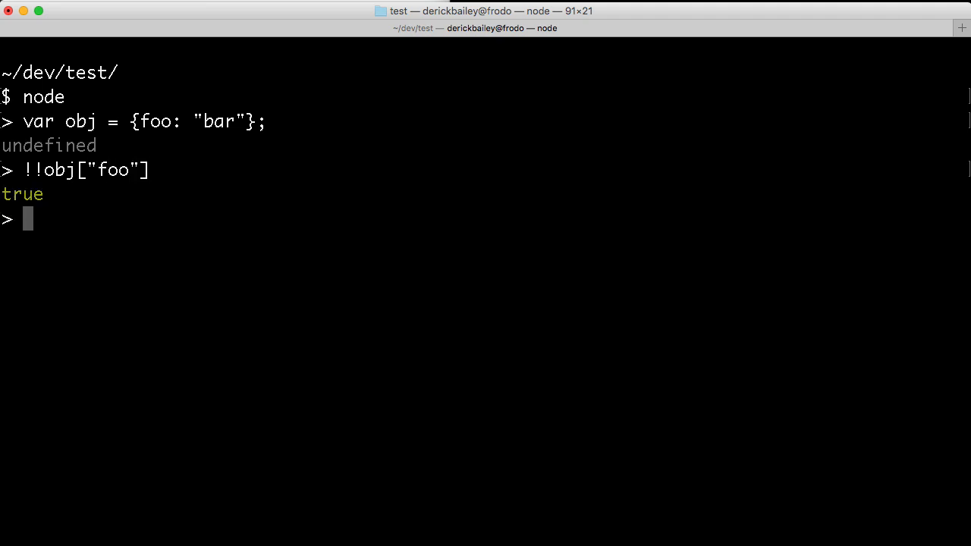
pyautogui.moveTo(32, 149)
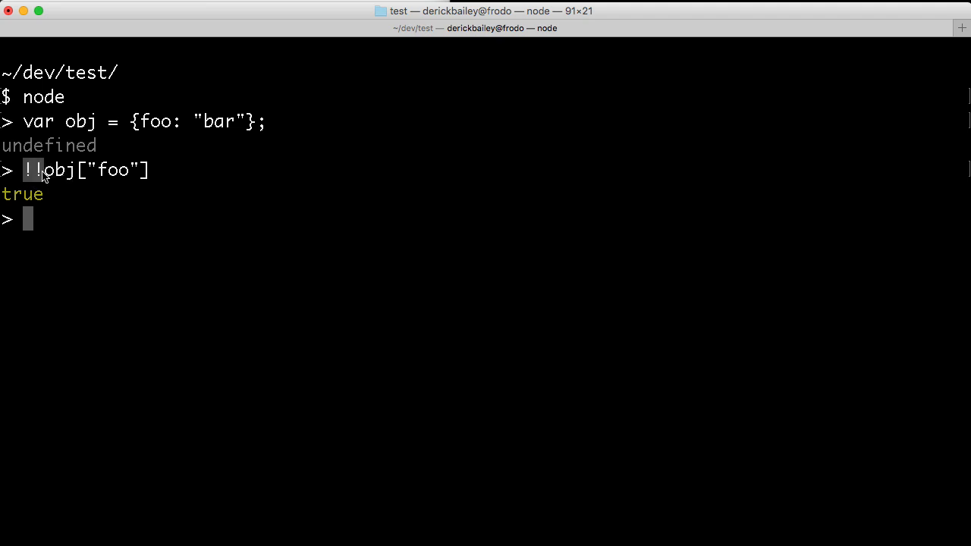
pyautogui.moveTo(30, 178)
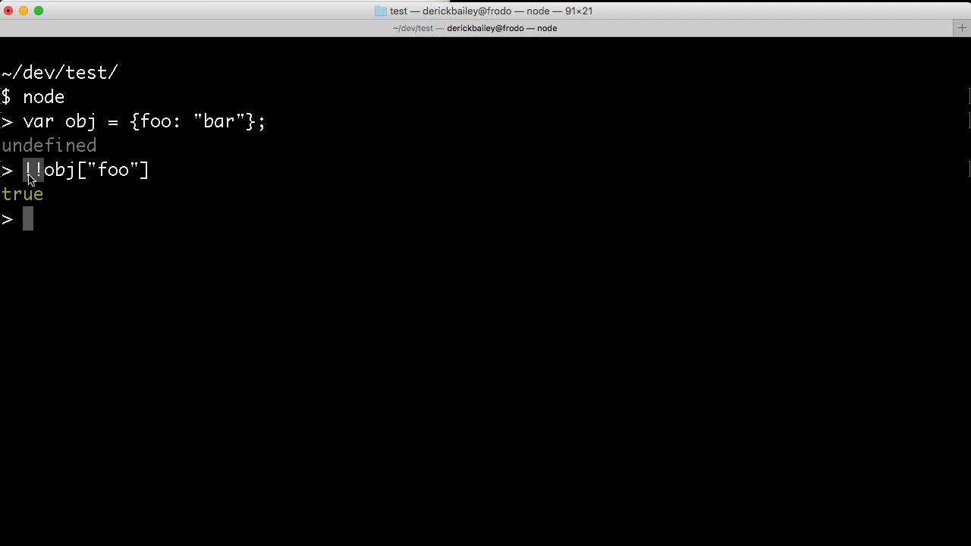
pyautogui.moveTo(38, 175)
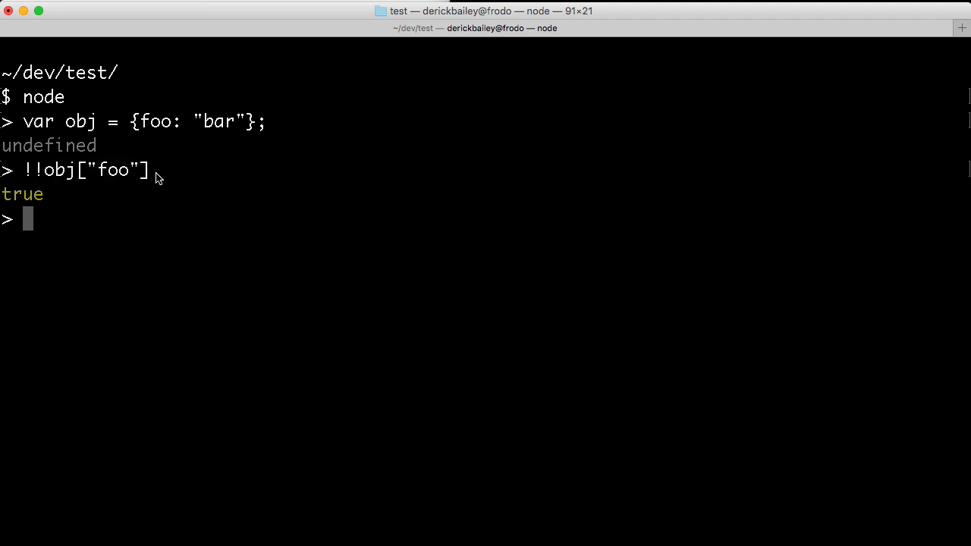
pyautogui.moveTo(150, 176)
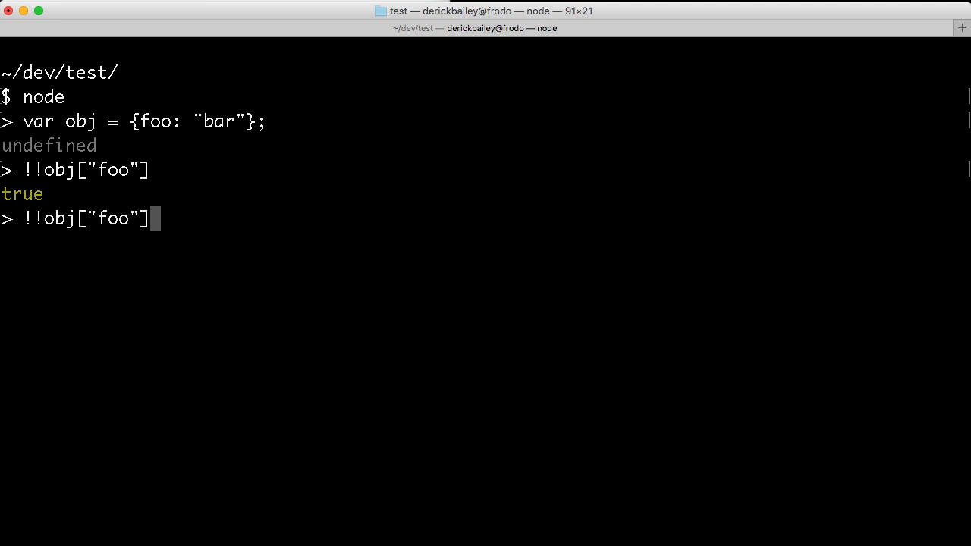
# Set obj.foo = false, recheck !!obj["foo"] for false, and highlight those lines.
pyautogui.press('Left')
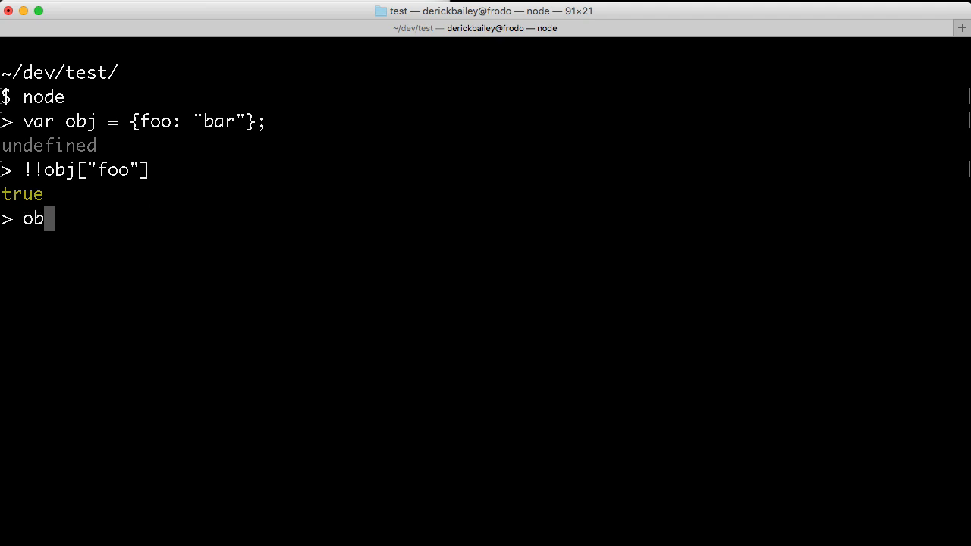
pyautogui.write('.foo = false;')
pyautogui.write('!!obj["foo"]')
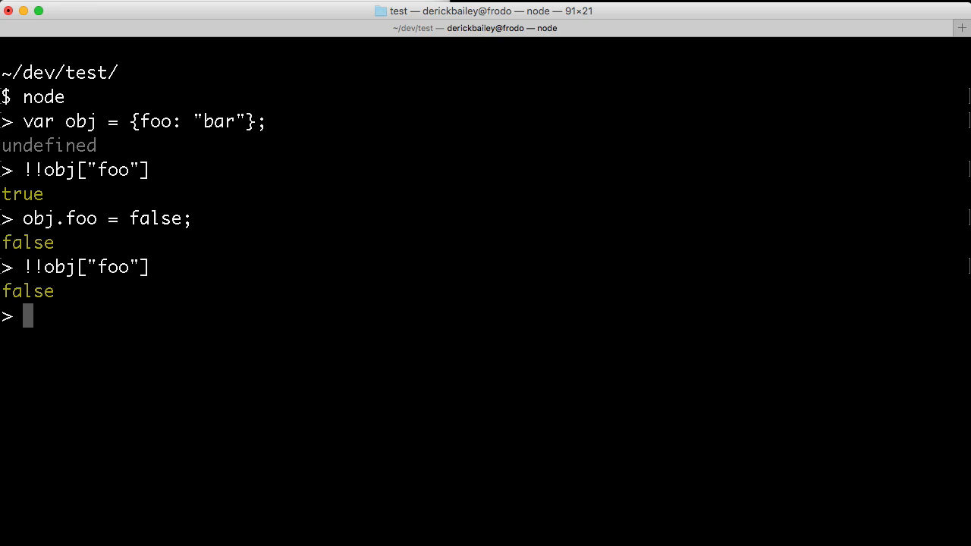
pyautogui.moveTo(70, 223)
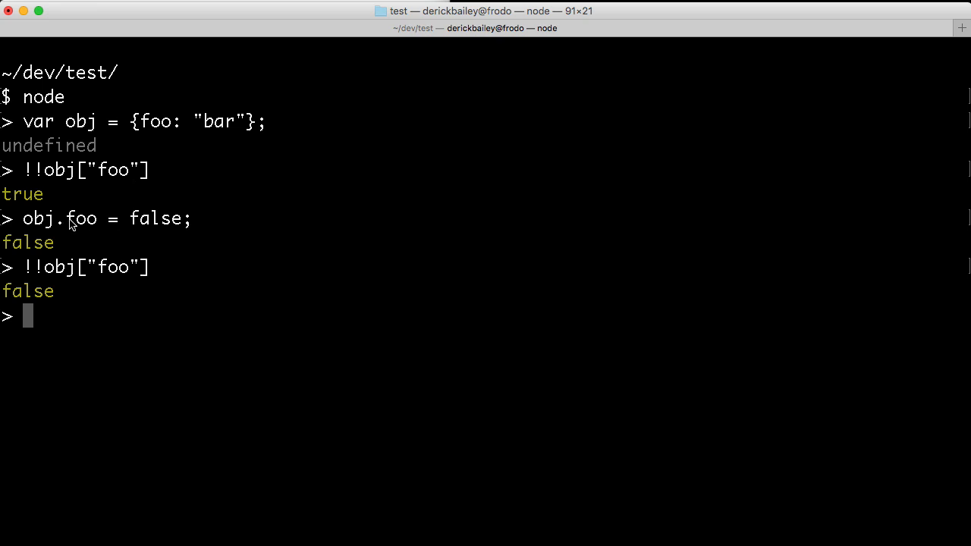
pyautogui.doubleClick(82, 218)
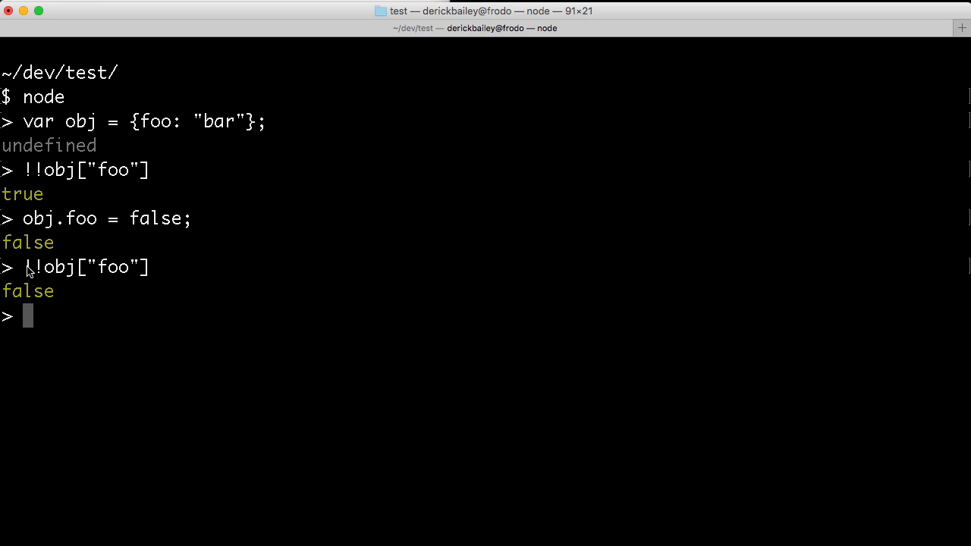
pyautogui.doubleClick(154, 218)
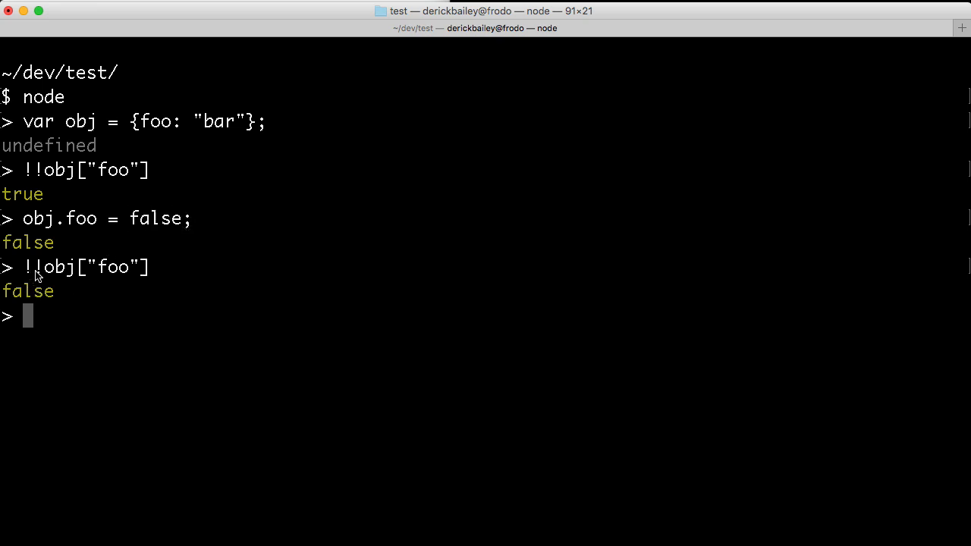
pyautogui.moveTo(217, 192)
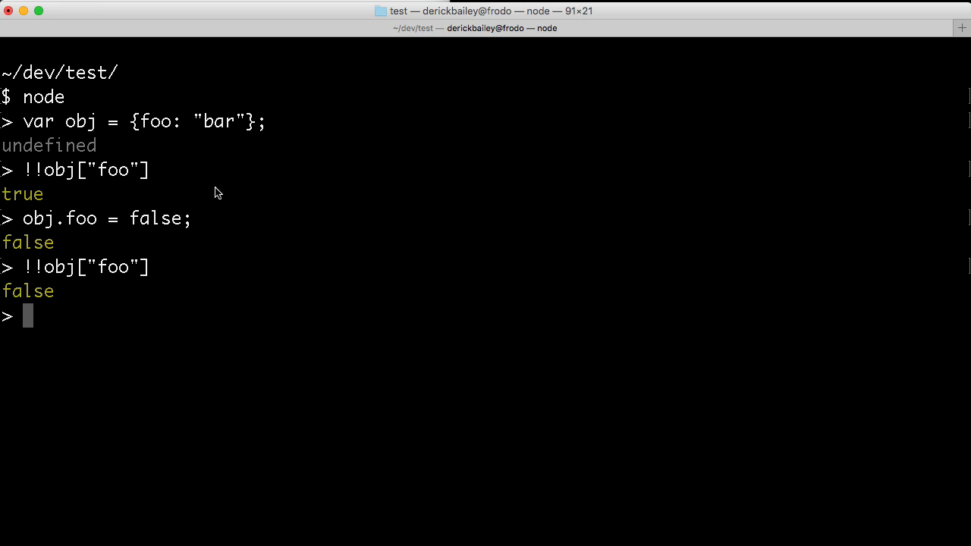
# Evaluate !!{}["foo"] at the prompt, which returns false.
pyautogui.write('!!{')
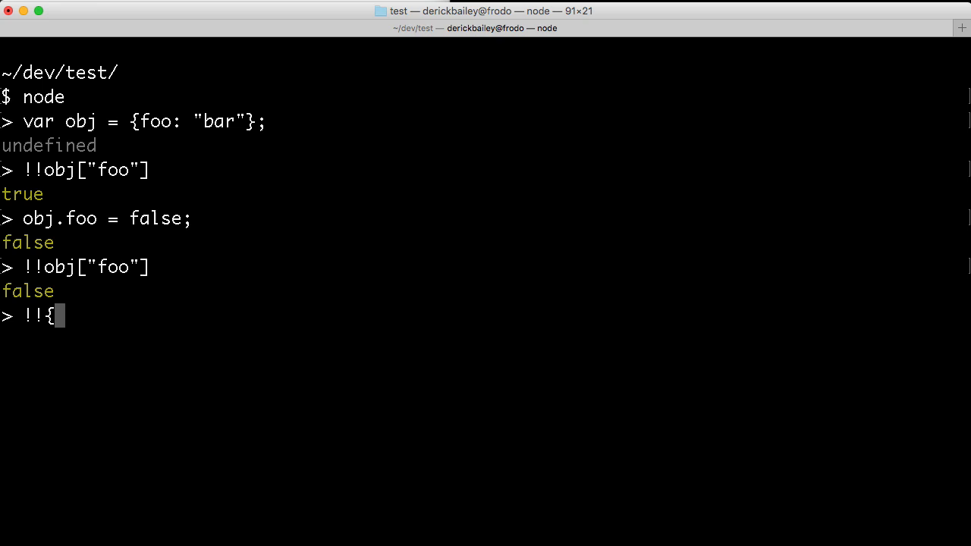
pyautogui.write('}[')
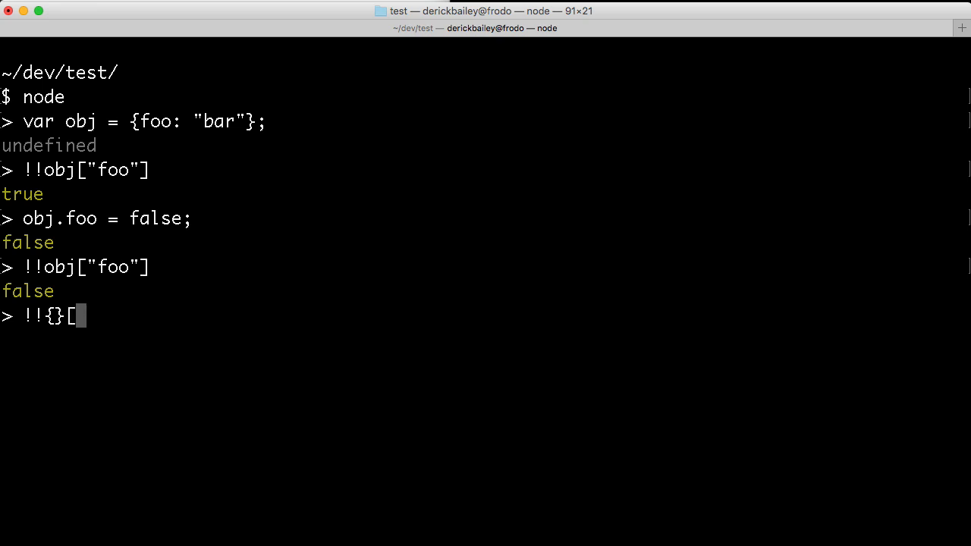
pyautogui.write('"foo"]')
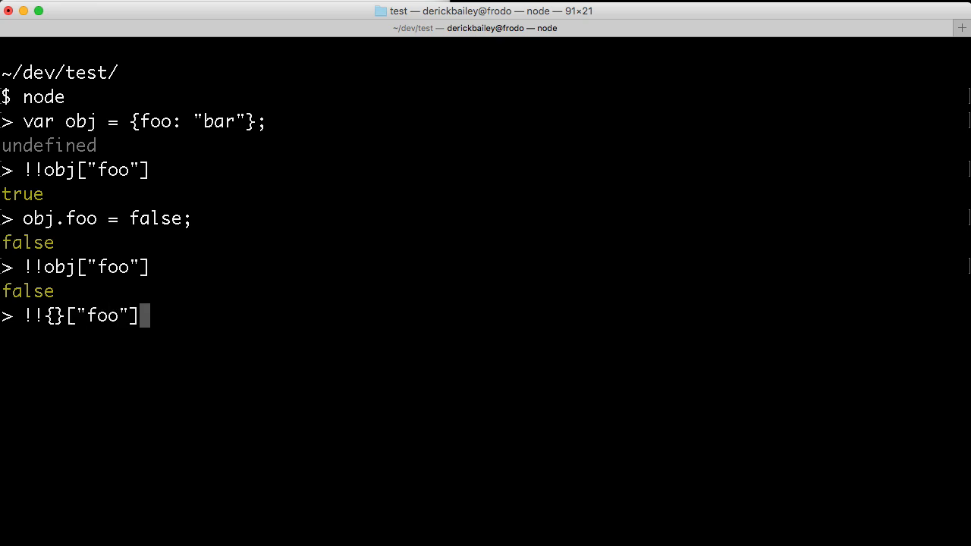
pyautogui.press('Return')
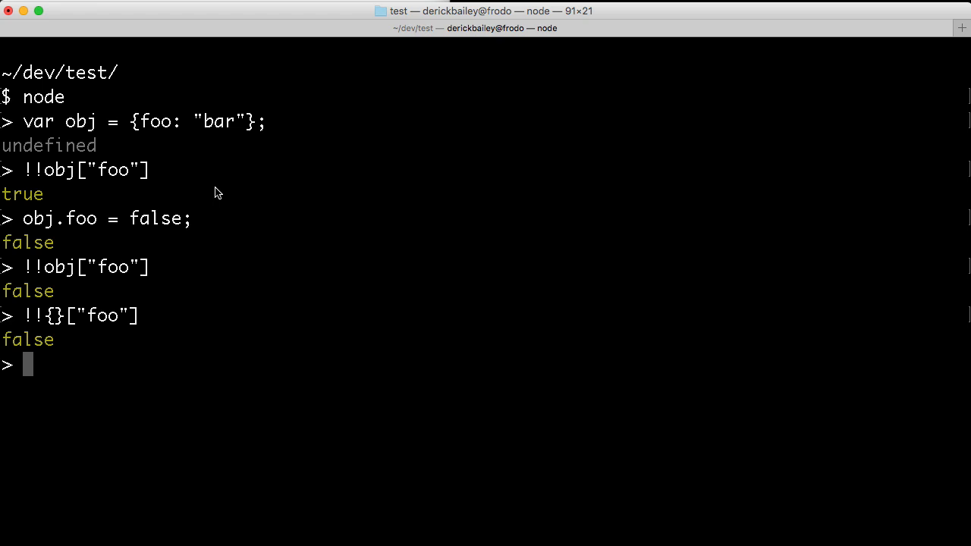
pyautogui.write('Object')
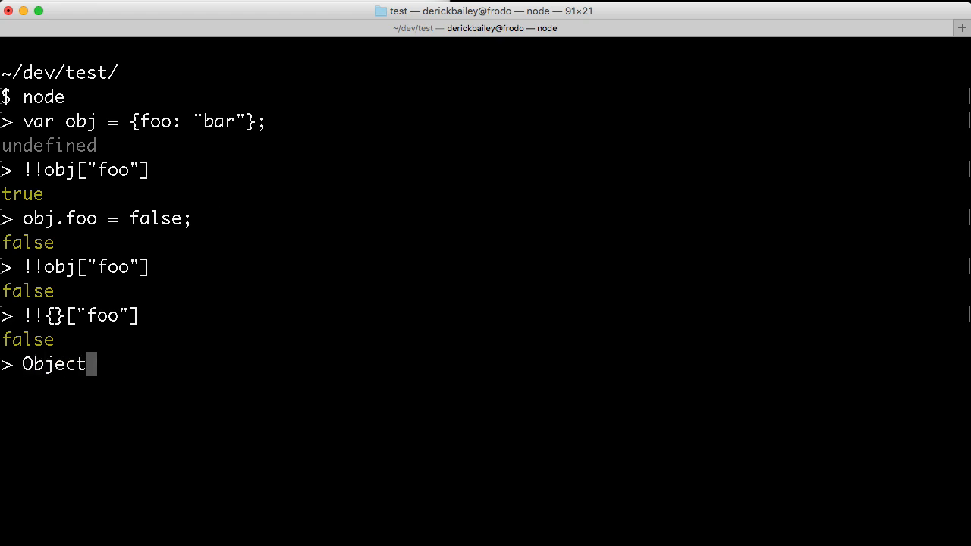
# Evaluate Object.hasOwnProperty.call(obj, "foo"), which returns true.
pyautogui.write('.hasOnw')
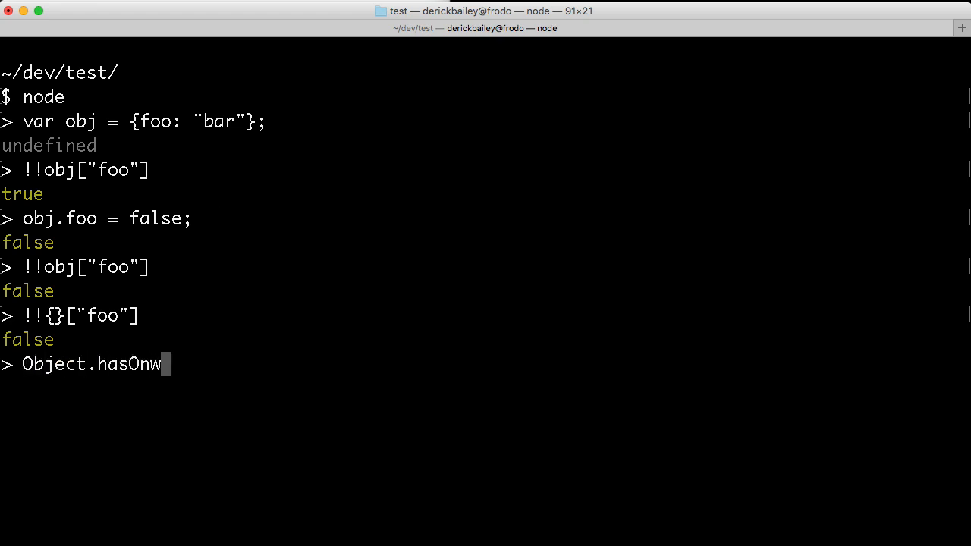
pyautogui.write('nProp')
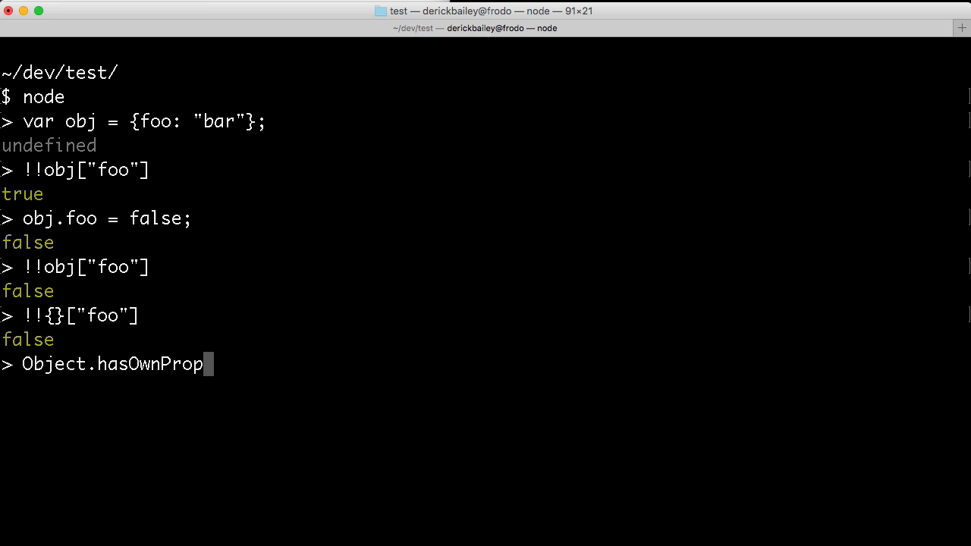
pyautogui.write('erty.call')
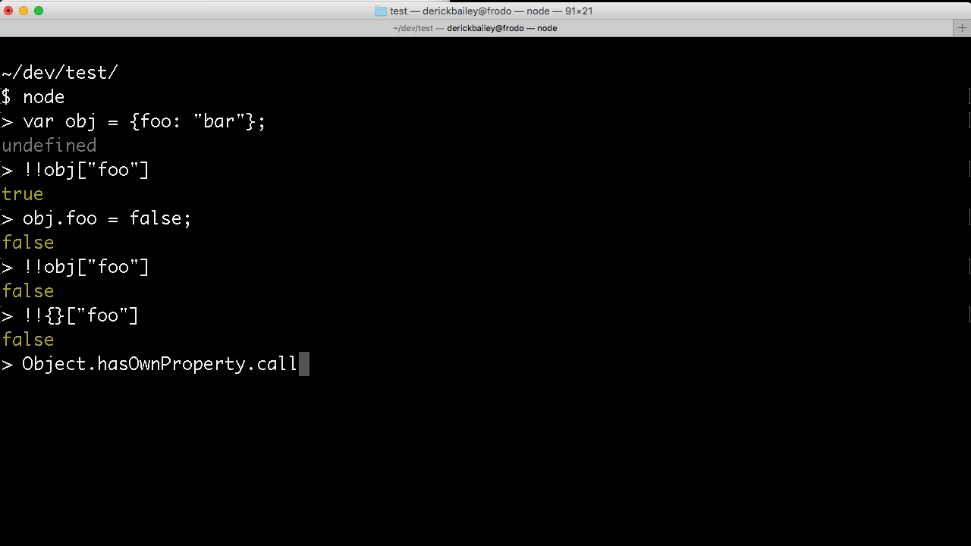
pyautogui.write('(obj')
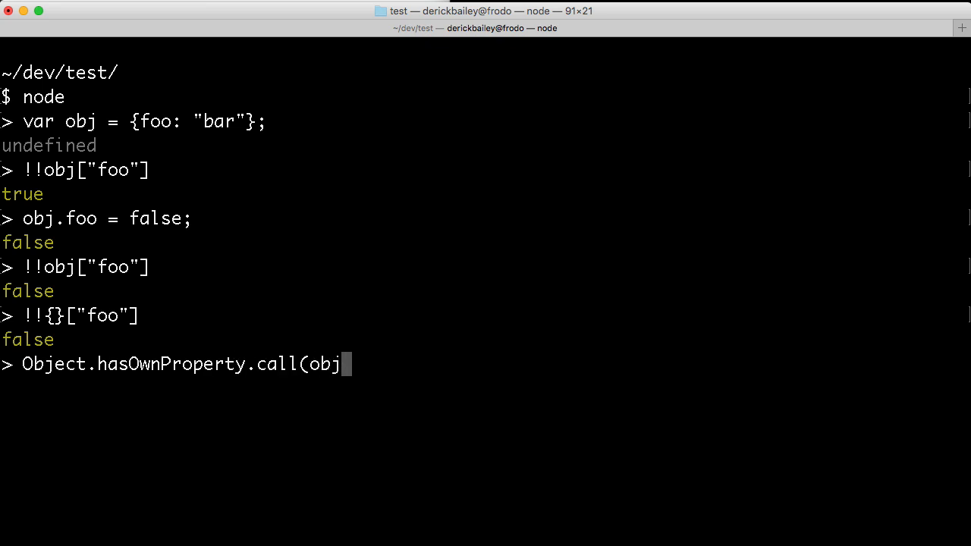
pyautogui.write(', "foo")')
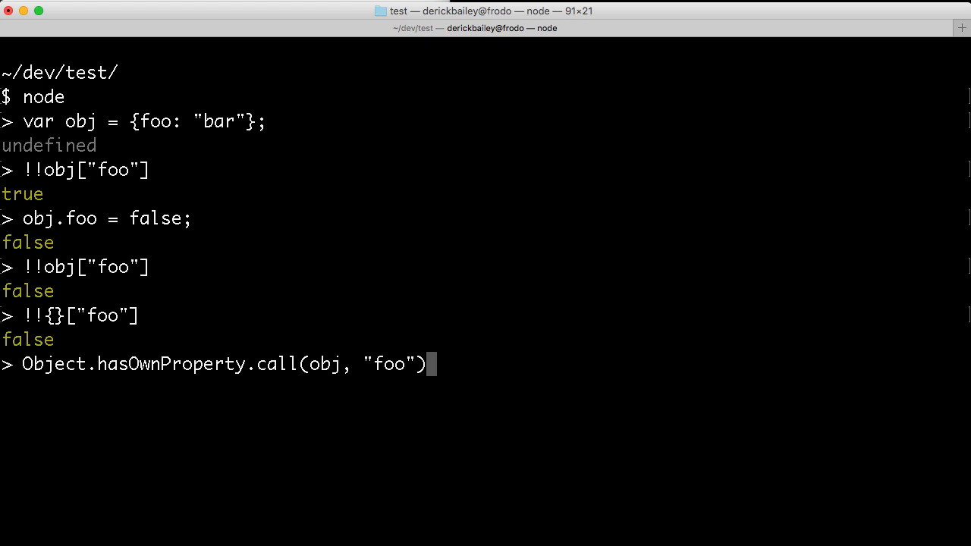
pyautogui.press('Return')
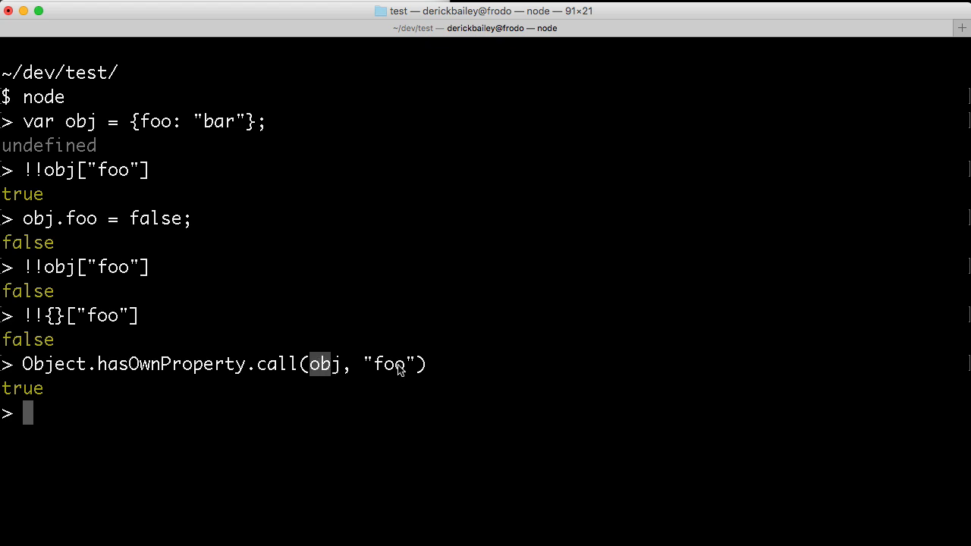
# Highlight obj, "foo" and foo in the call and the false assignment line.
pyautogui.doubleClick(389, 363)
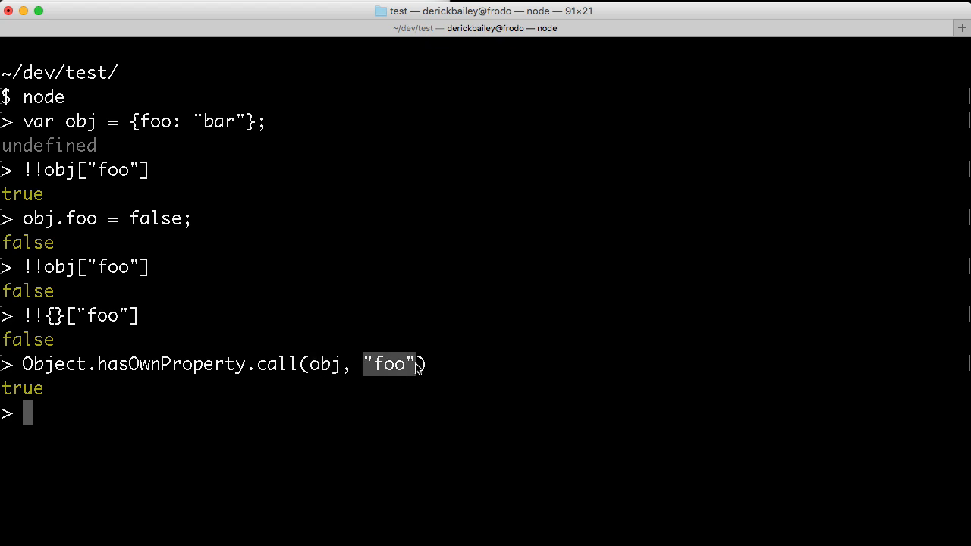
pyautogui.moveTo(27, 222)
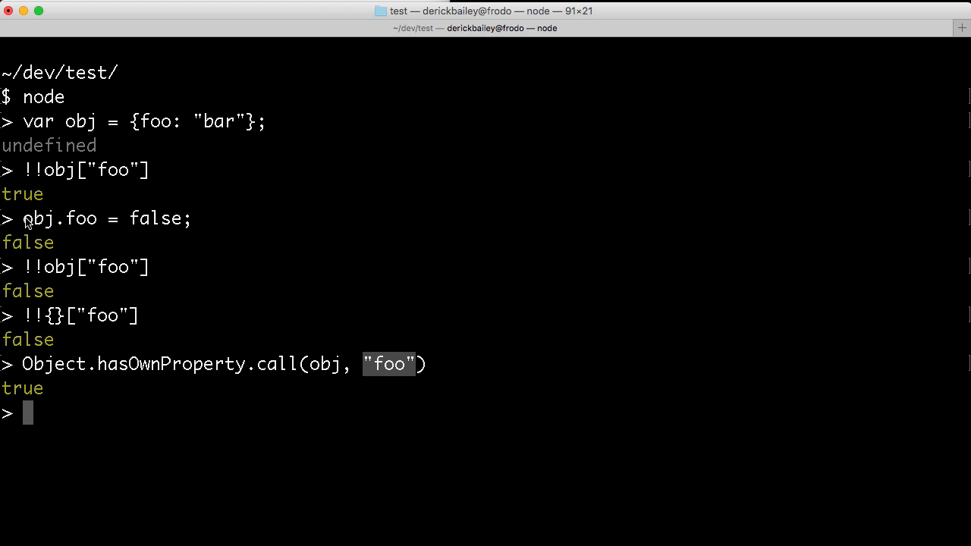
pyautogui.doubleClick(81, 219)
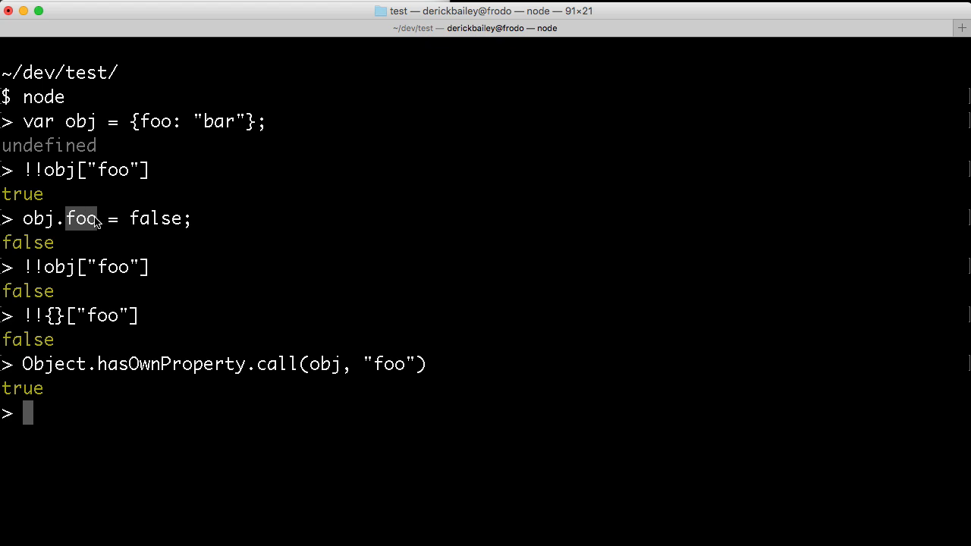
pyautogui.moveTo(309, 370)
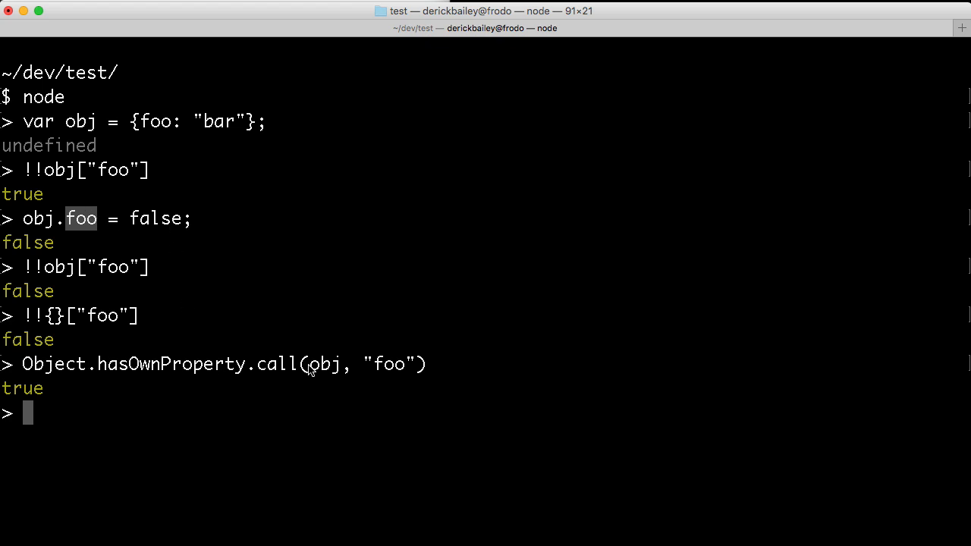
pyautogui.doubleClick(324, 364)
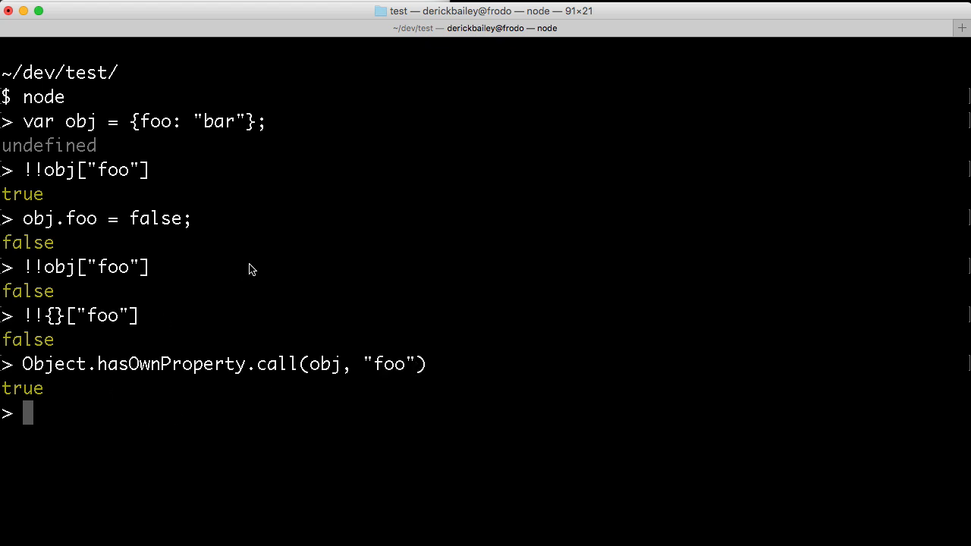
pyautogui.moveTo(123, 249)
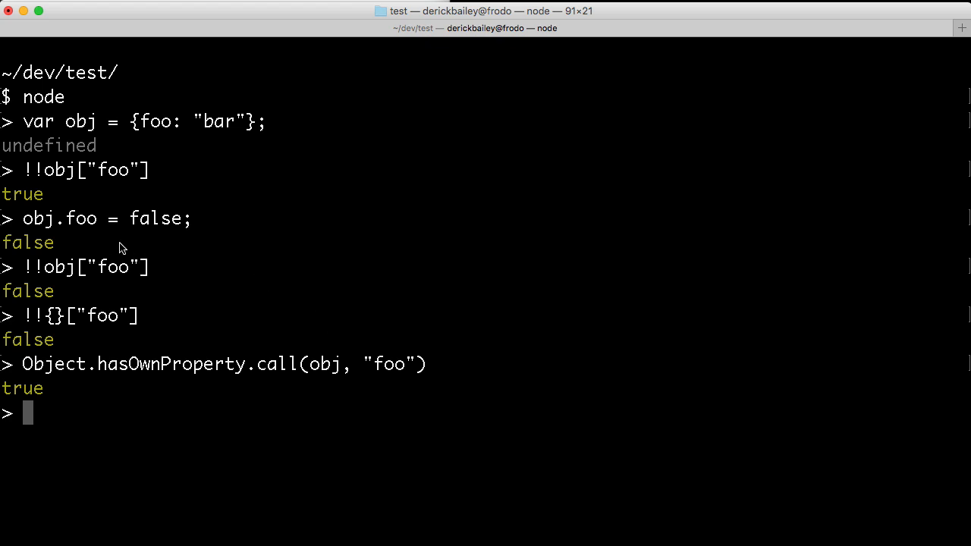
pyautogui.doubleClick(81, 218)
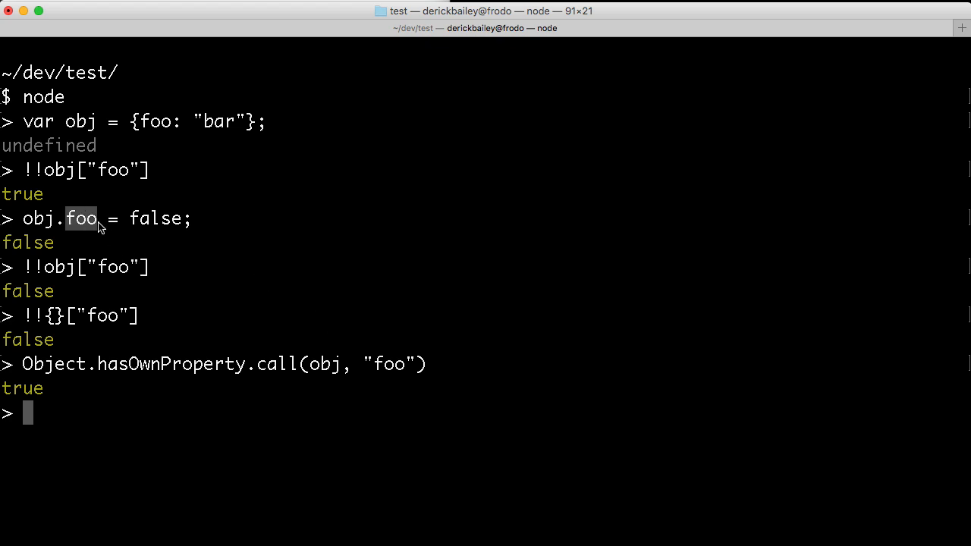
# Set obj.foo to undefined, then run Object.hasOwnProperty.call({}, "foo"), returning false.
pyautogui.write('obj.foo')
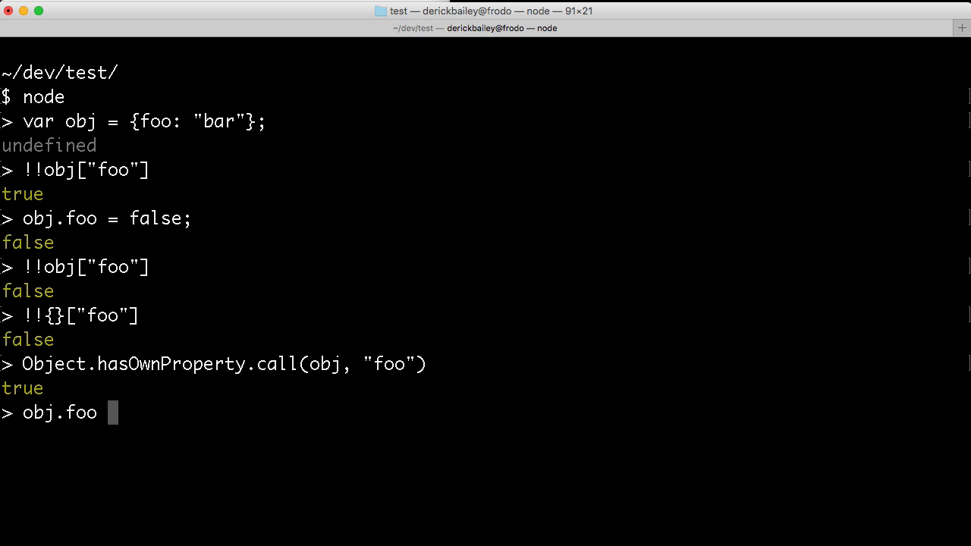
pyautogui.write('= undefined;')
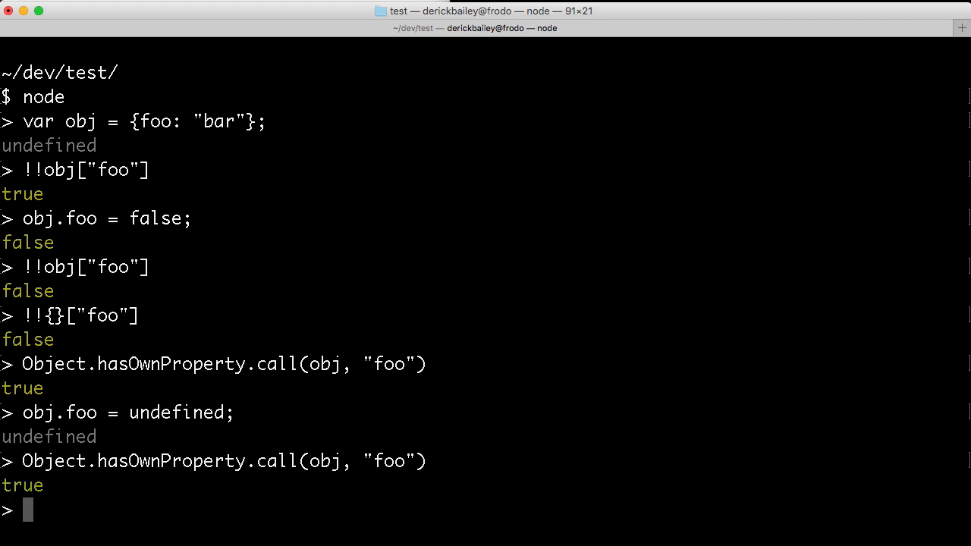
pyautogui.doubleClick(42, 412)
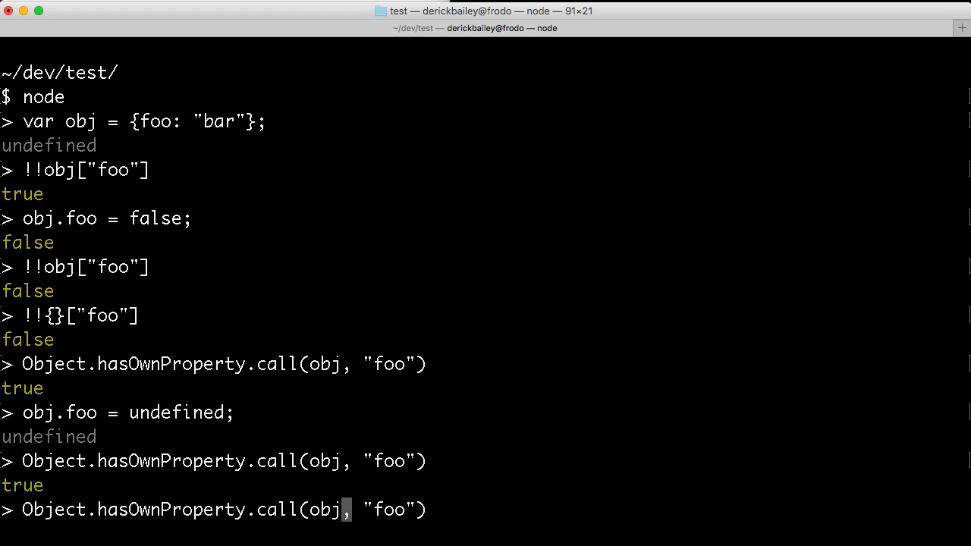
pyautogui.write('{}')
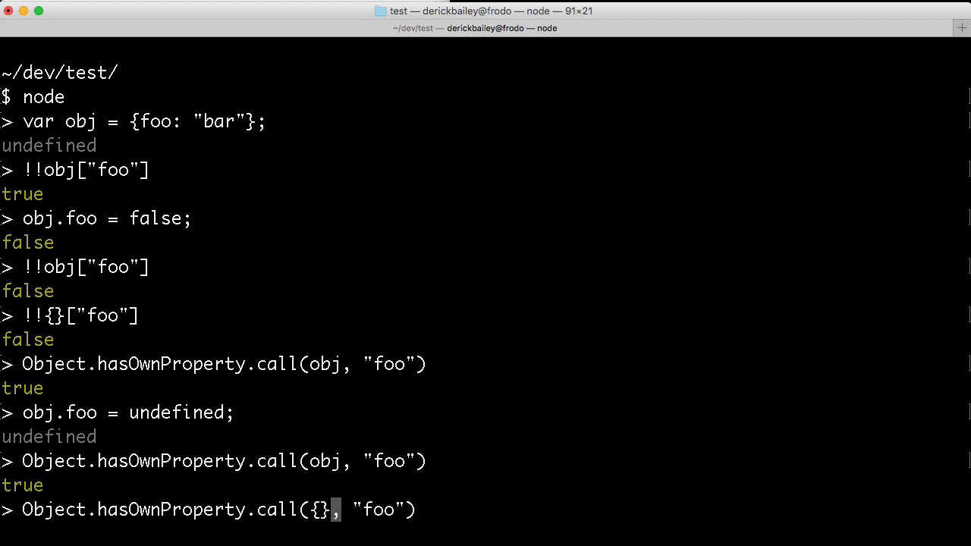
pyautogui.press('Return')
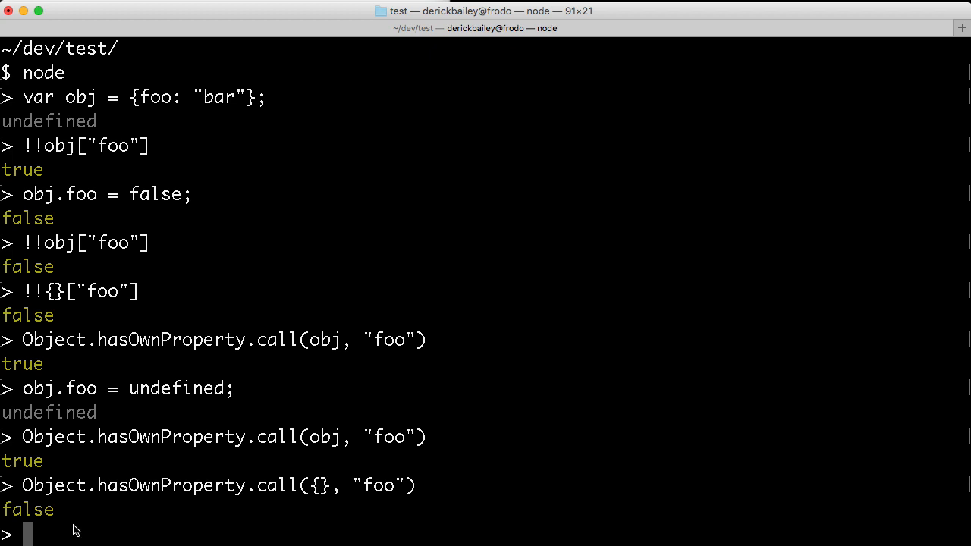
pyautogui.moveTo(91, 485)
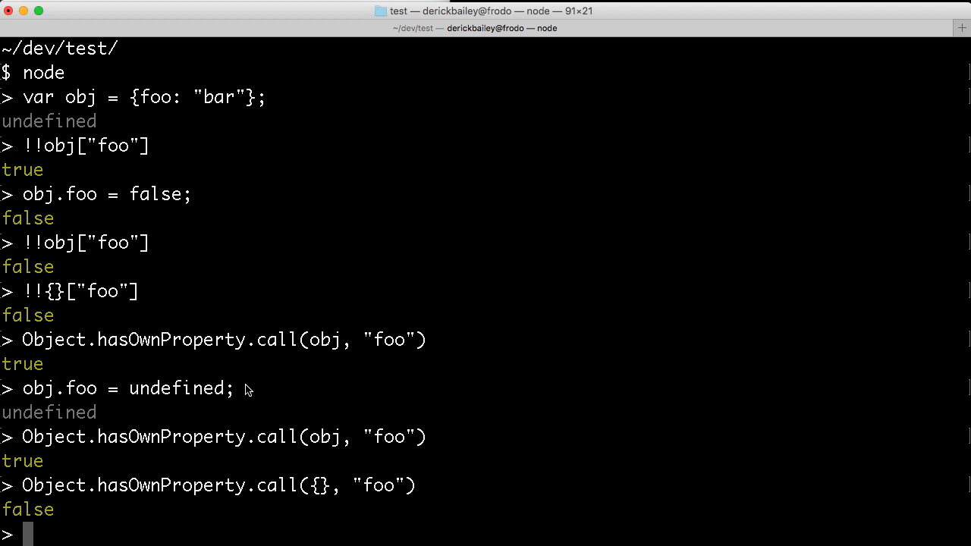
pyautogui.moveTo(41, 145)
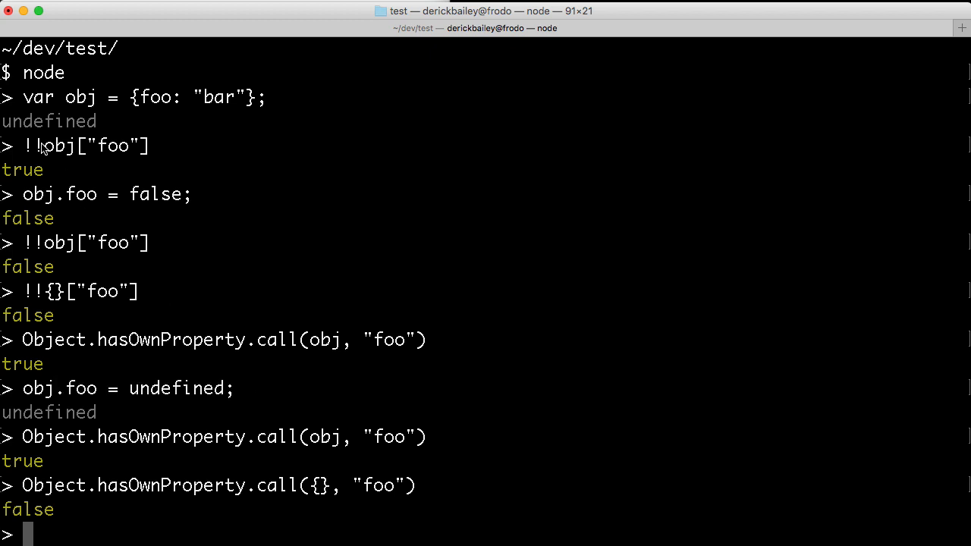
pyautogui.doubleClick(33, 145)
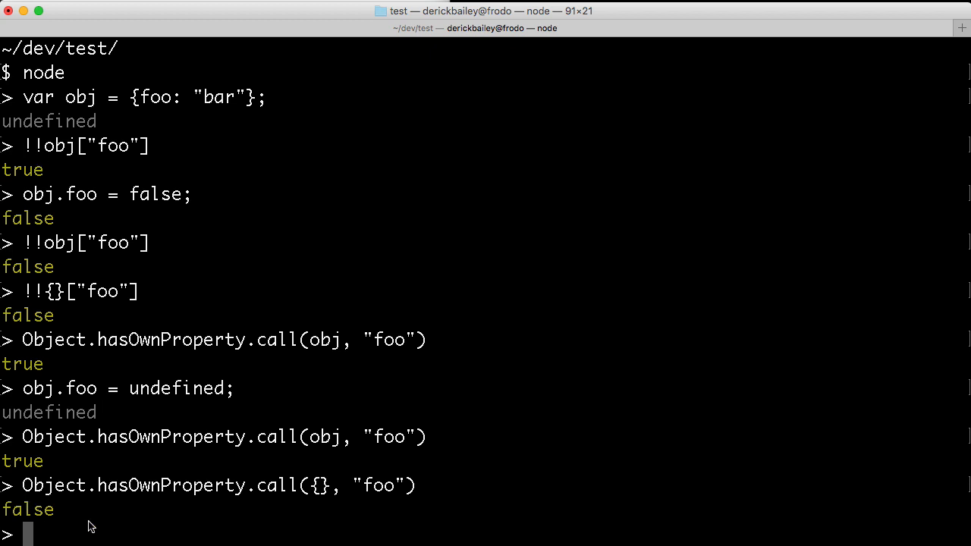
# Evaluate ("foo" in obj), which returns true.
pyautogui.write('({')
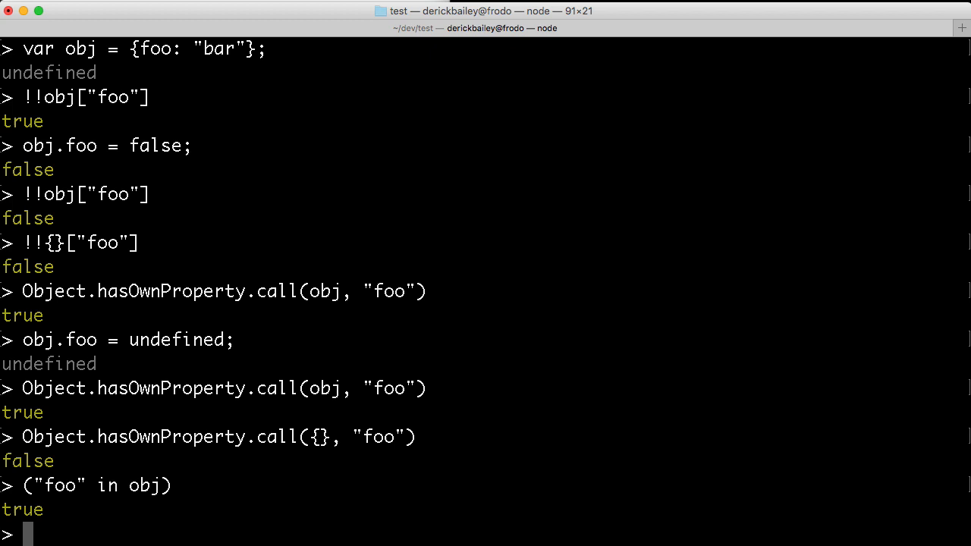
pyautogui.moveTo(201, 493)
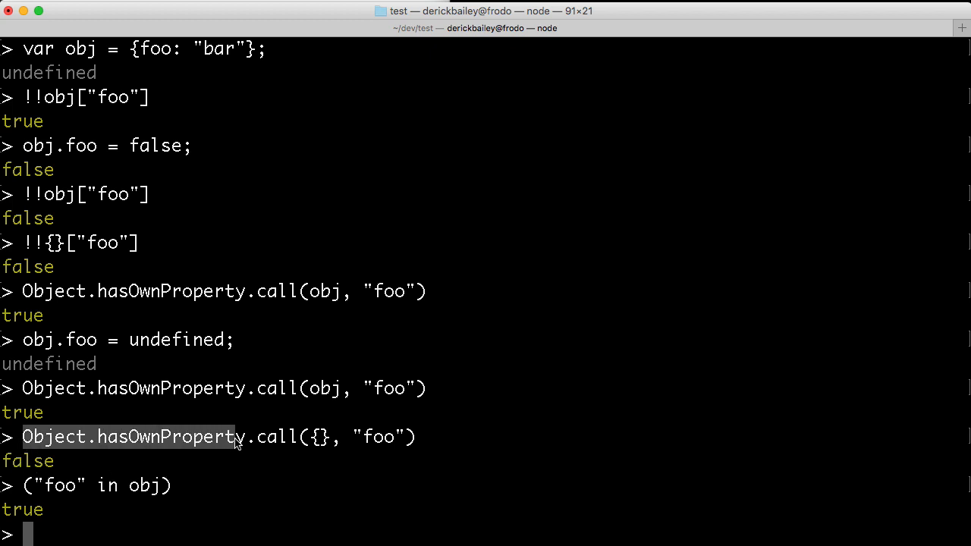
pyautogui.write('("foo" in obj)')
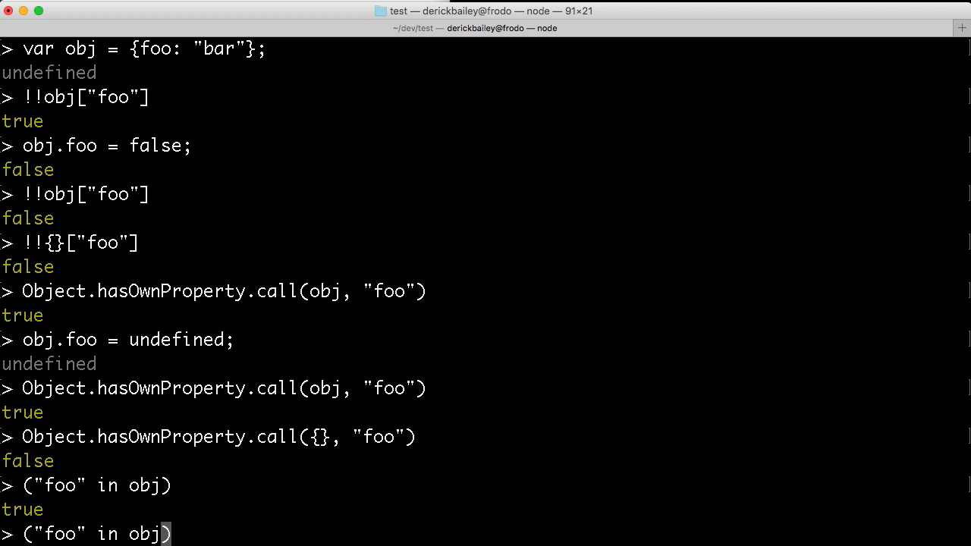
pyautogui.write('{}')
pyautogui.press('Return')
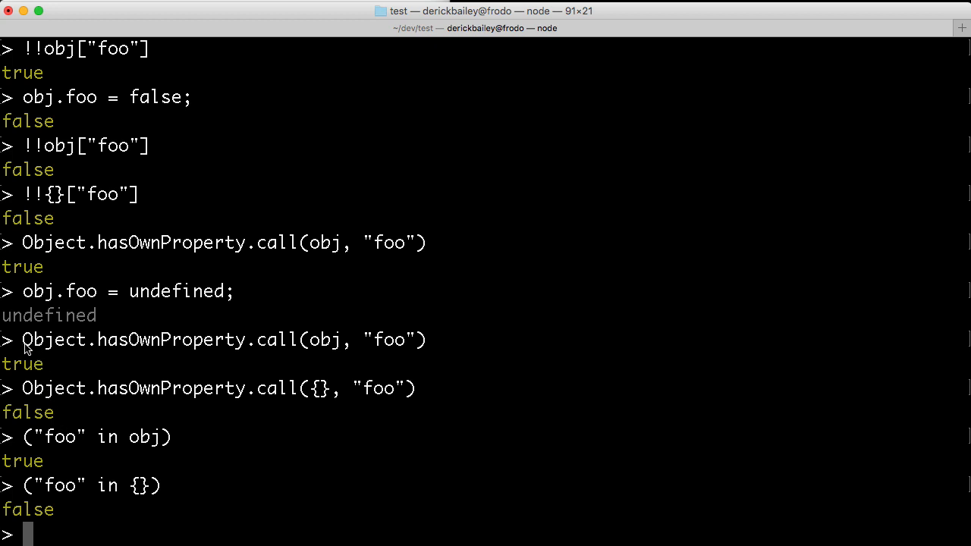
pyautogui.moveTo(91, 349)
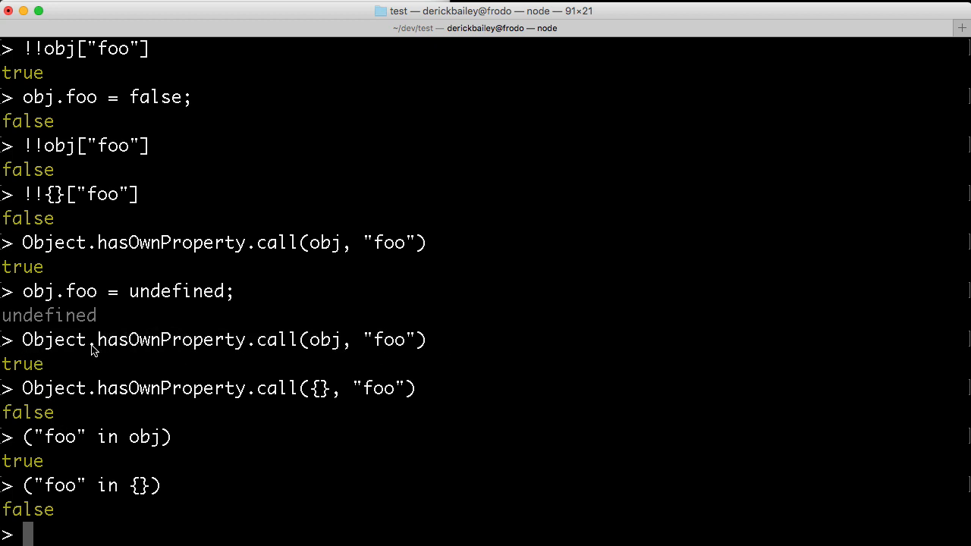
# Highlight obj in the earlier hasOwnProperty line and start a new var declaration.
pyautogui.doubleClick(167, 340)
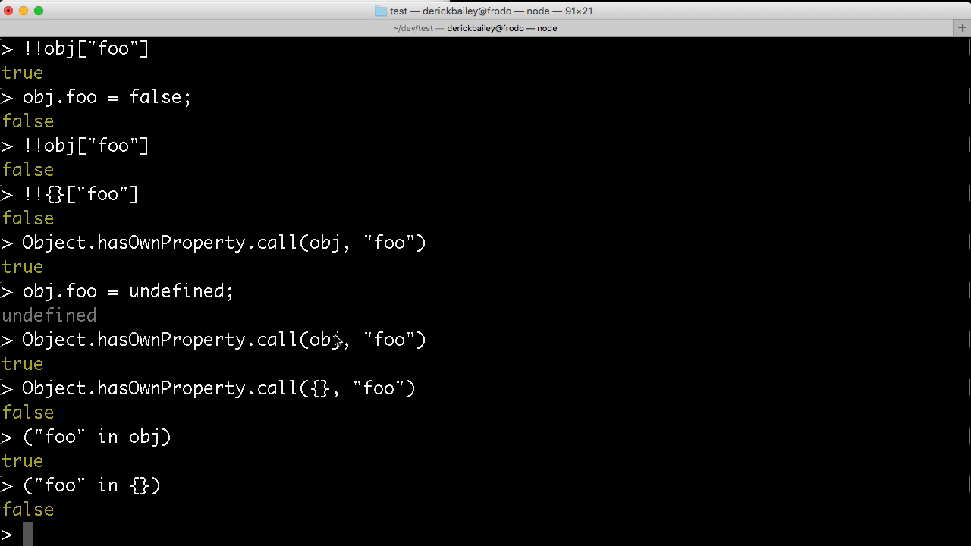
pyautogui.doubleClick(325, 338)
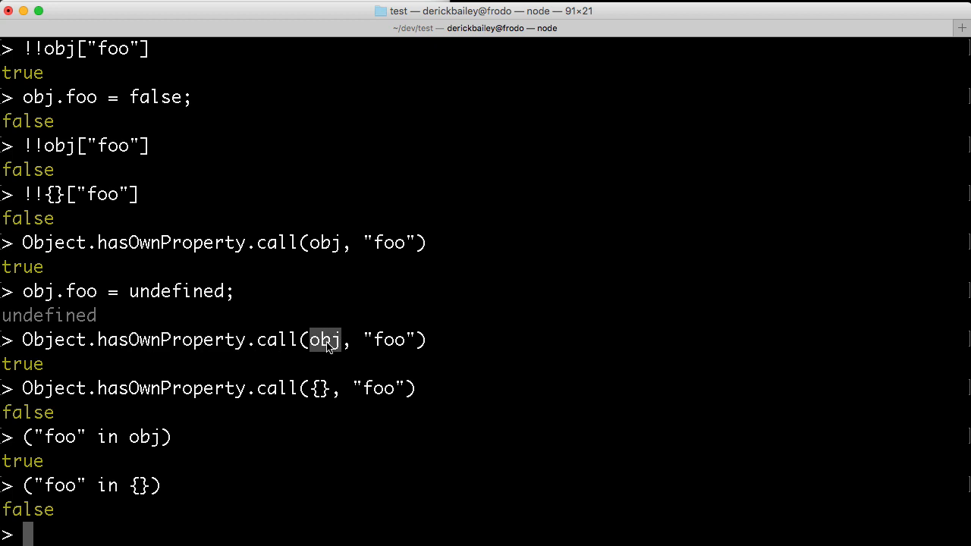
pyautogui.moveTo(150, 502)
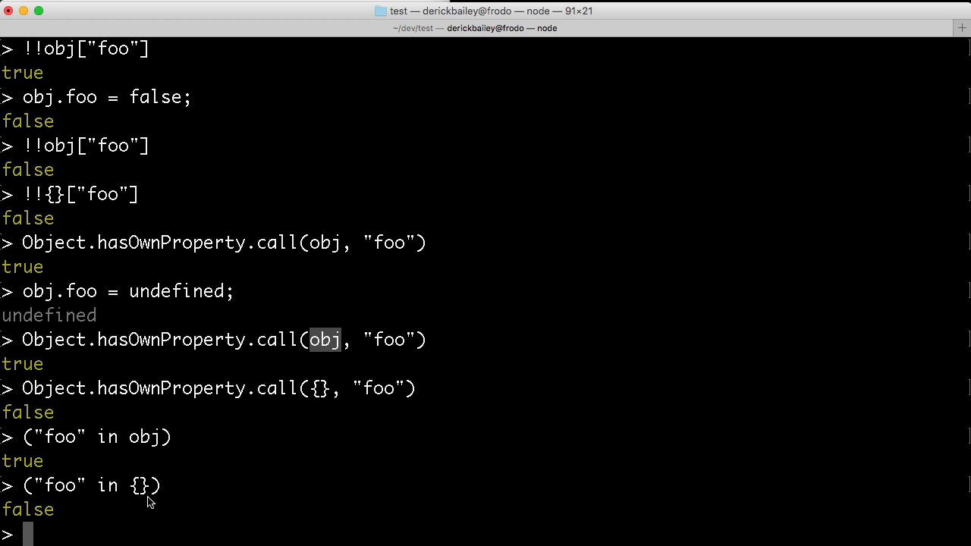
pyautogui.moveTo(249, 502)
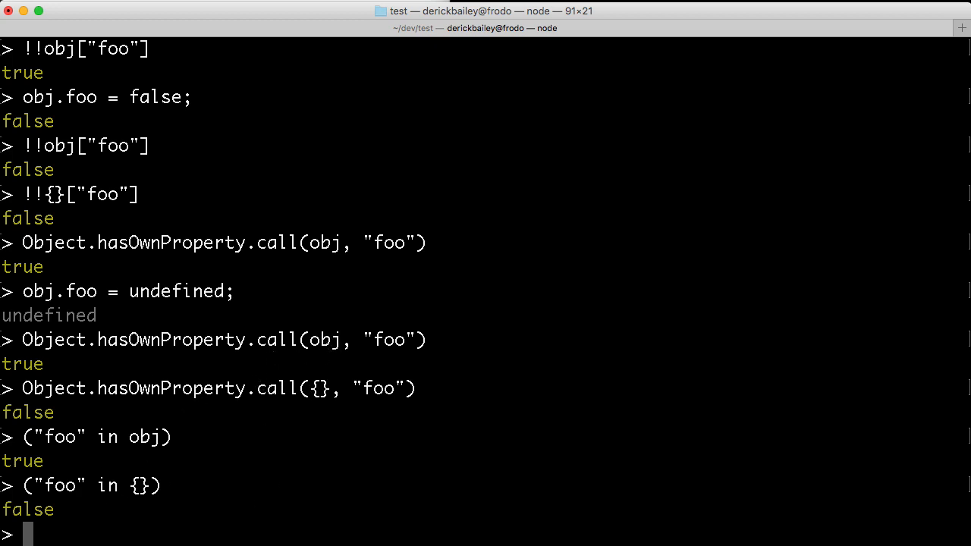
pyautogui.write('var')
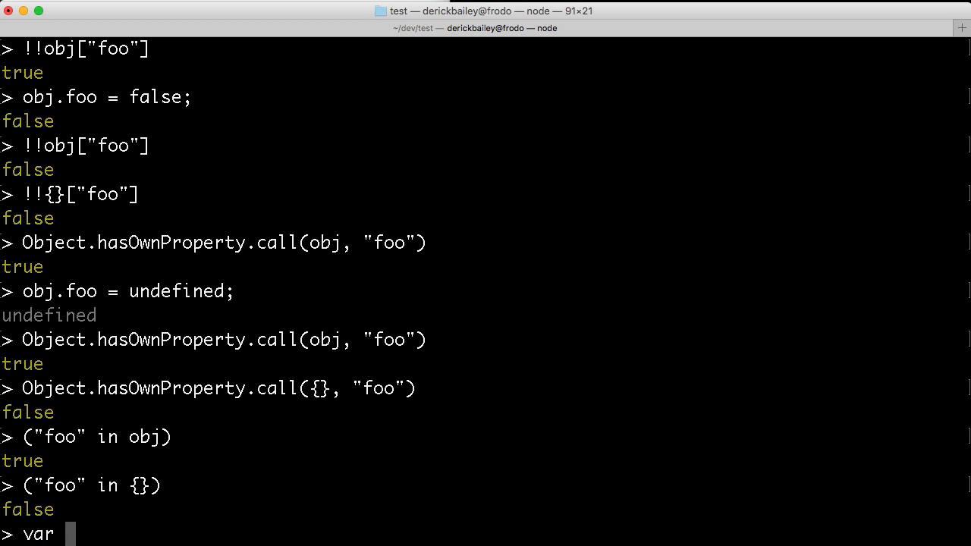
# Create the child object f with var f = Object.create(obj).
pyautogui.write('f = Object.cr')
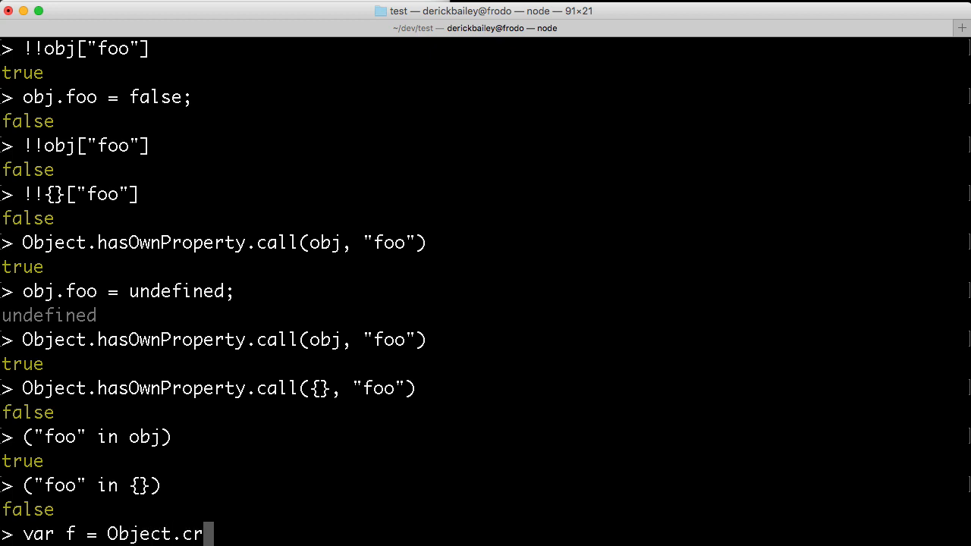
pyautogui.write('eate(obj);')
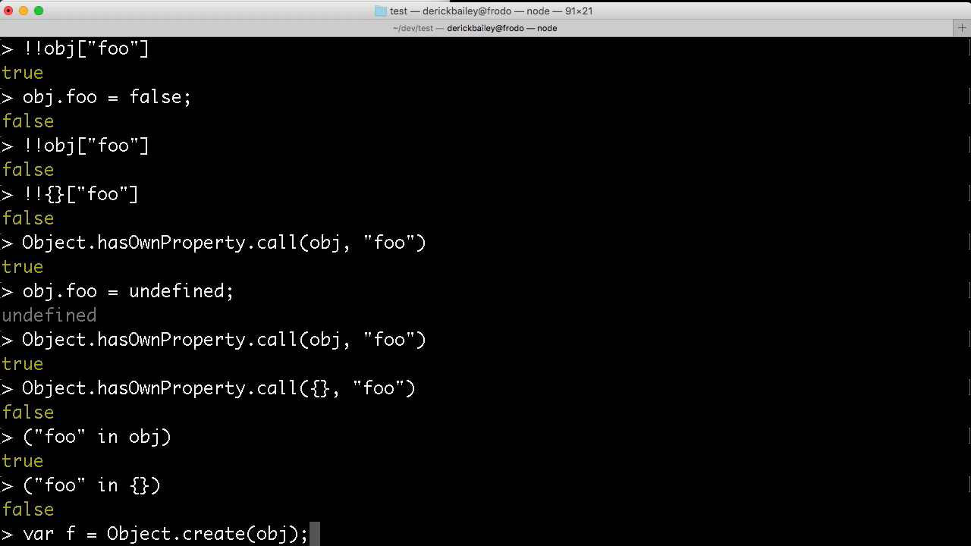
pyautogui.press('Return')
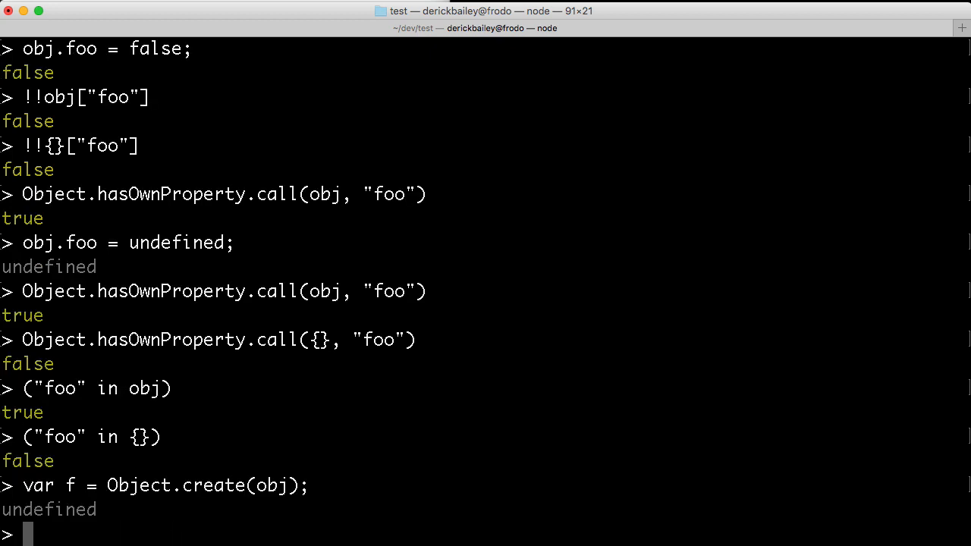
# Run Object.hasOwnProperty(f, "foo") and read f.foo, which is undefined.
pyautogui.write('Object.han')
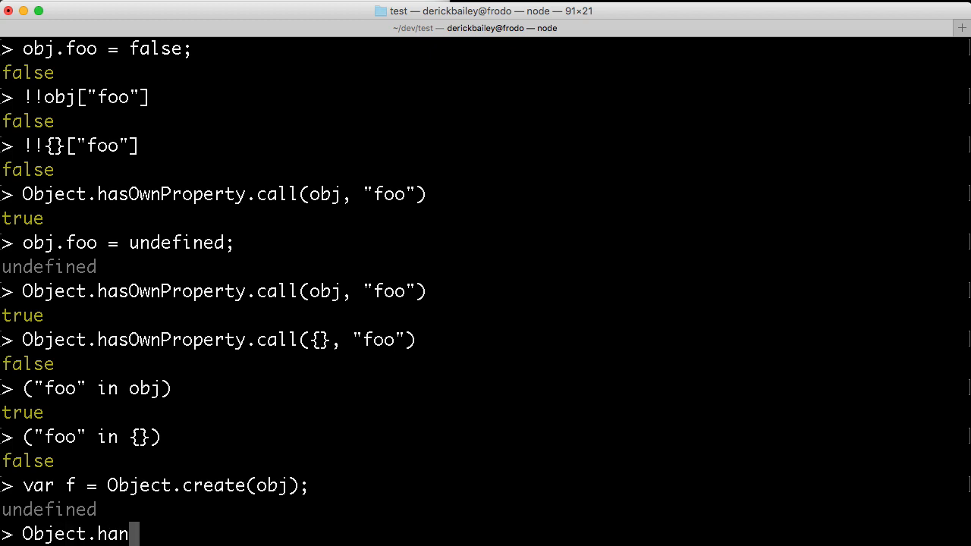
pyautogui.write('sOwnProperty(')
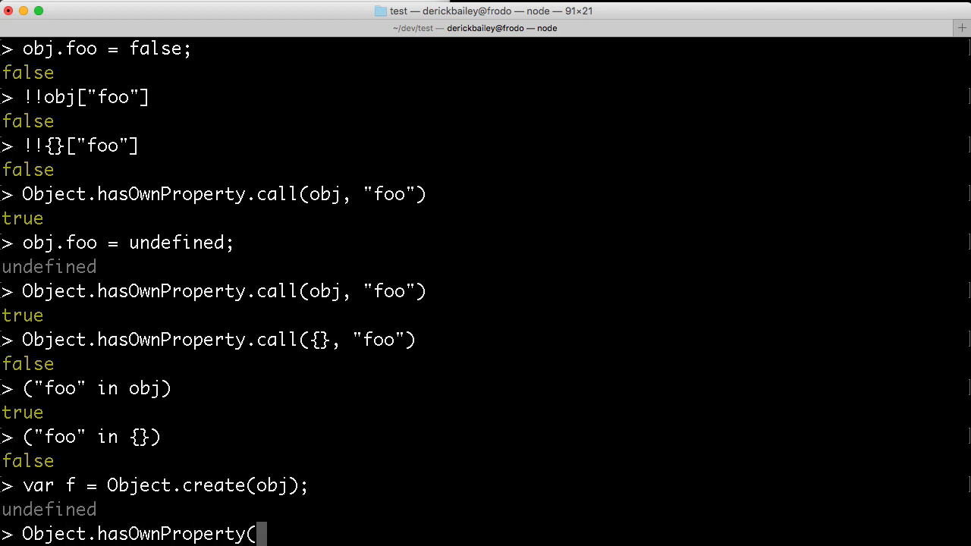
pyautogui.write('f, "foo')
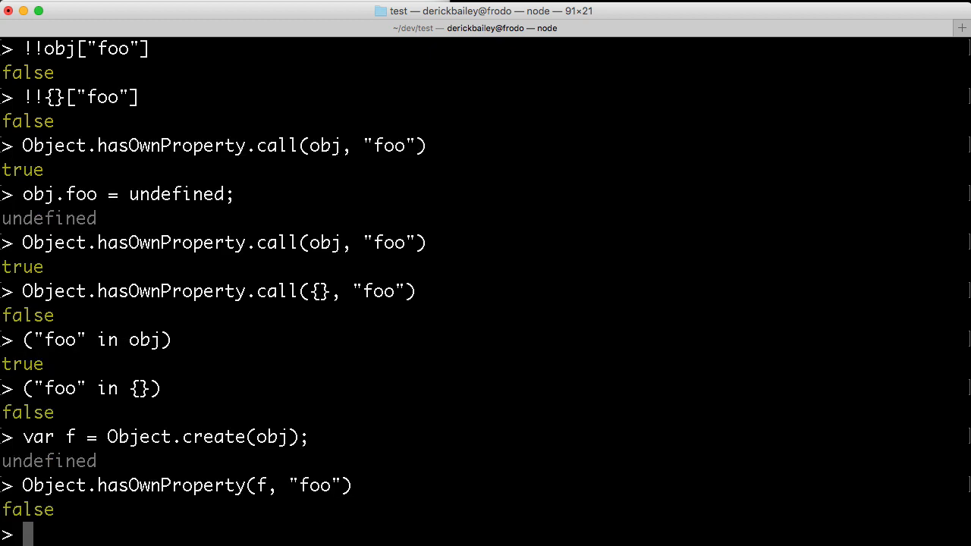
pyautogui.write('f')
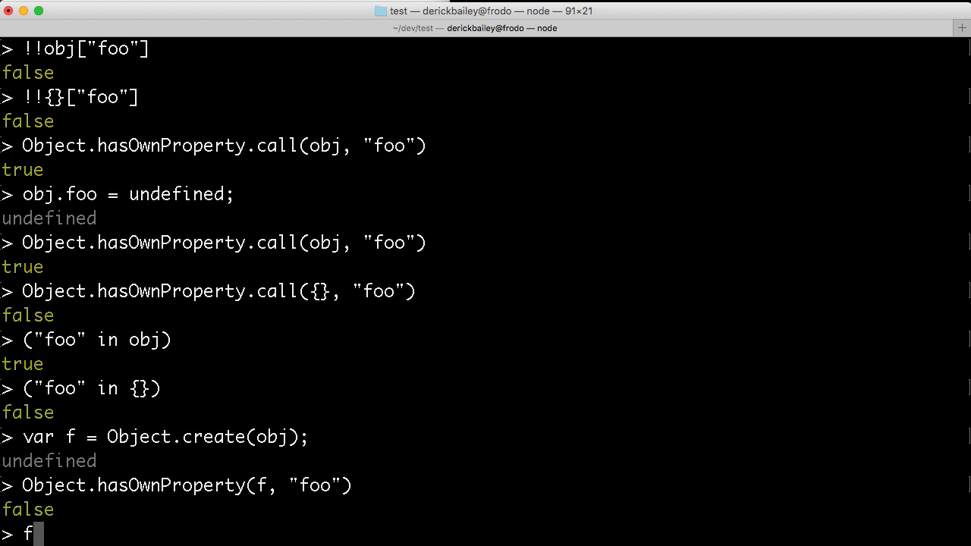
pyautogui.press('Return')
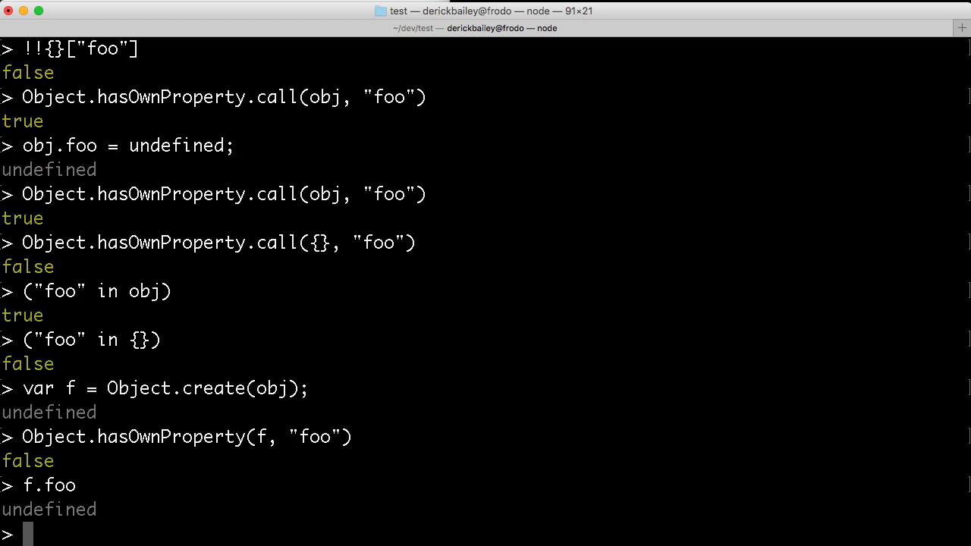
pyautogui.moveTo(269, 356)
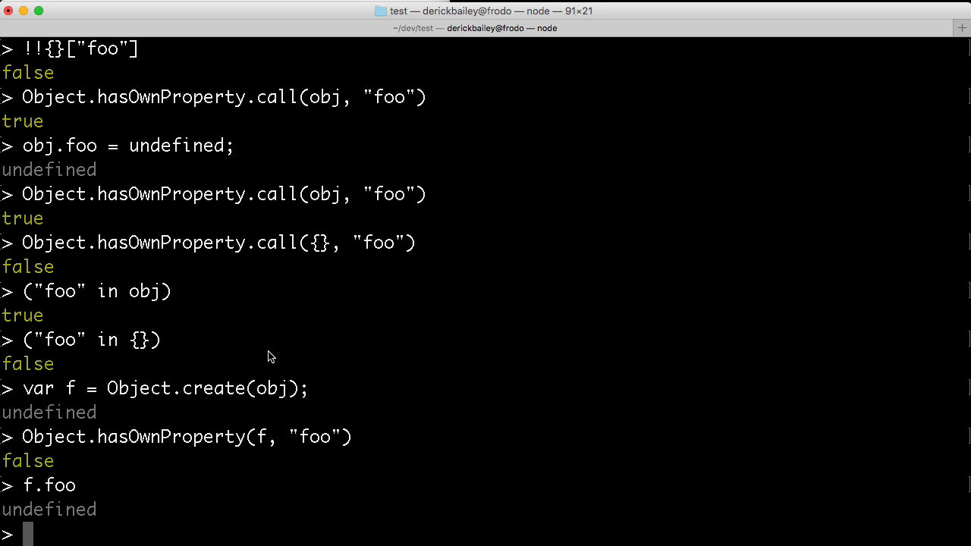
# Type the assignment obj.foo = "bar"; in the REPL.
pyautogui.write('o')
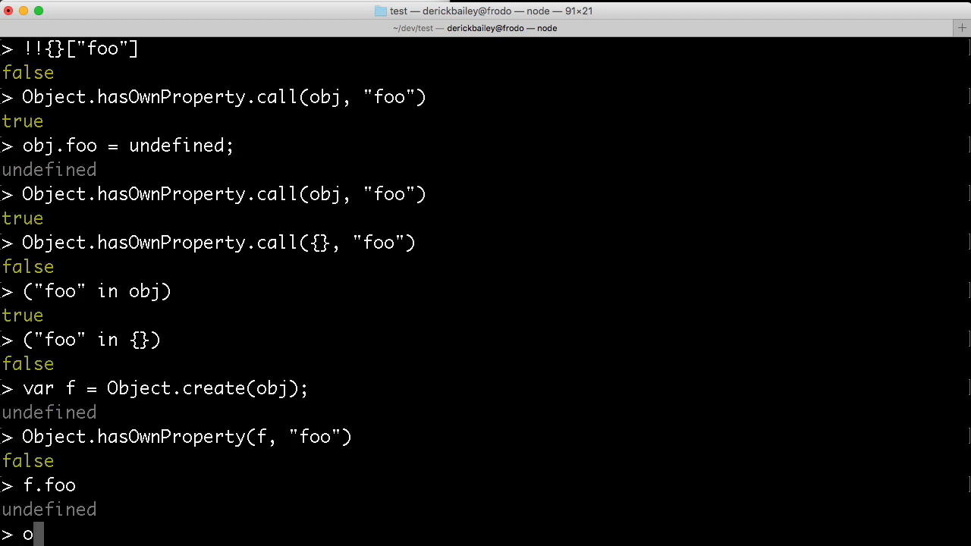
pyautogui.write('bj.foo')
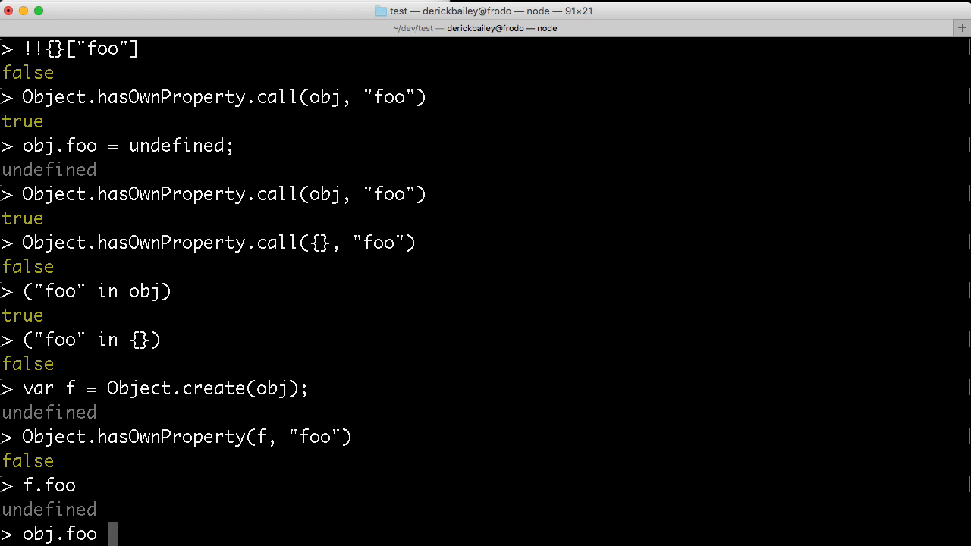
pyautogui.write('= "bar";')
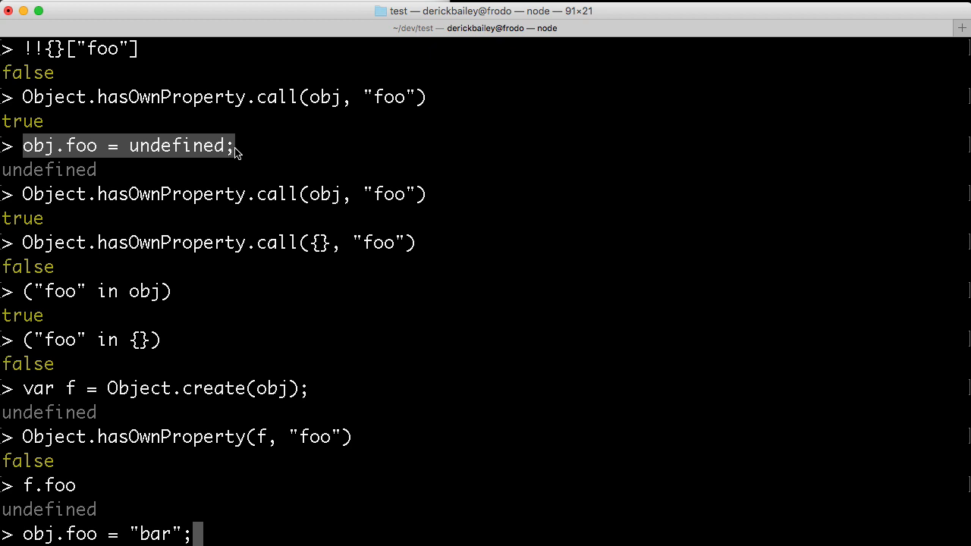
# Set obj.foo to "bar", showing f.foo gives 'bar' but hasOwnProperty(f, "foo") stays false.
pyautogui.press('Return')
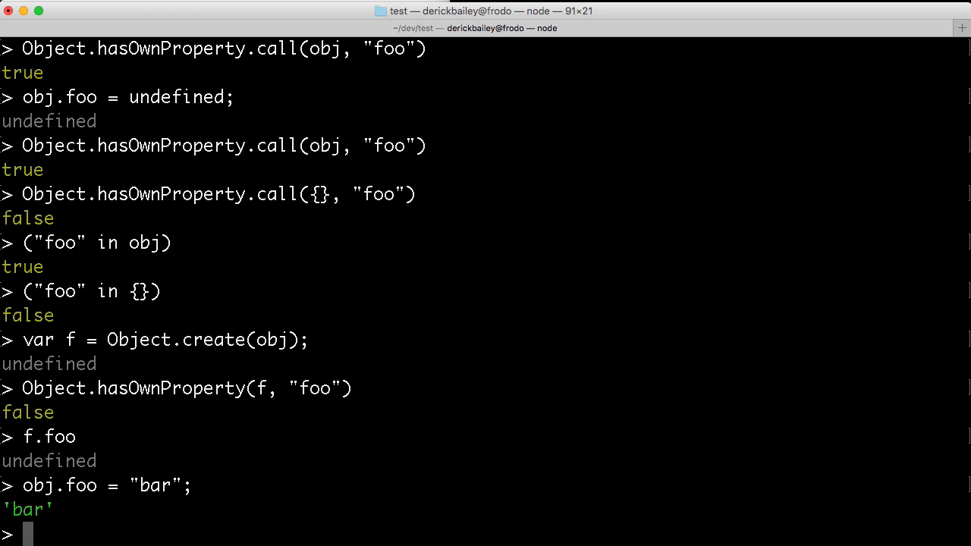
pyautogui.write('f.foo')
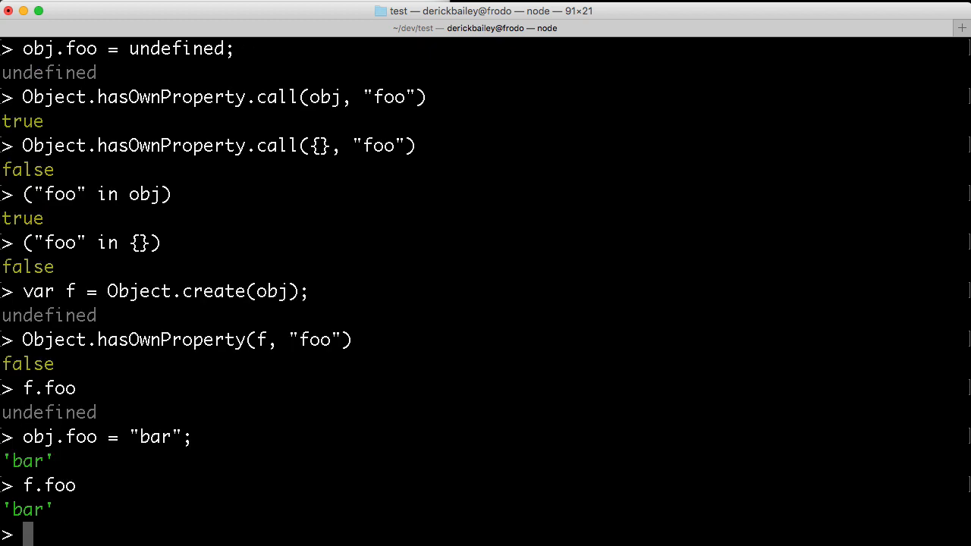
pyautogui.write('Object.hasOwnProperty(f, "foo")')
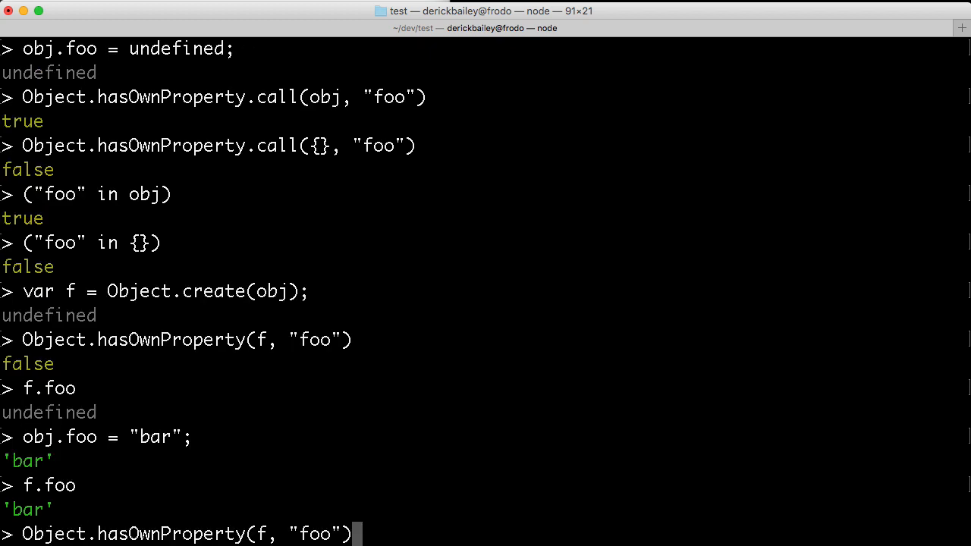
pyautogui.press('Return')
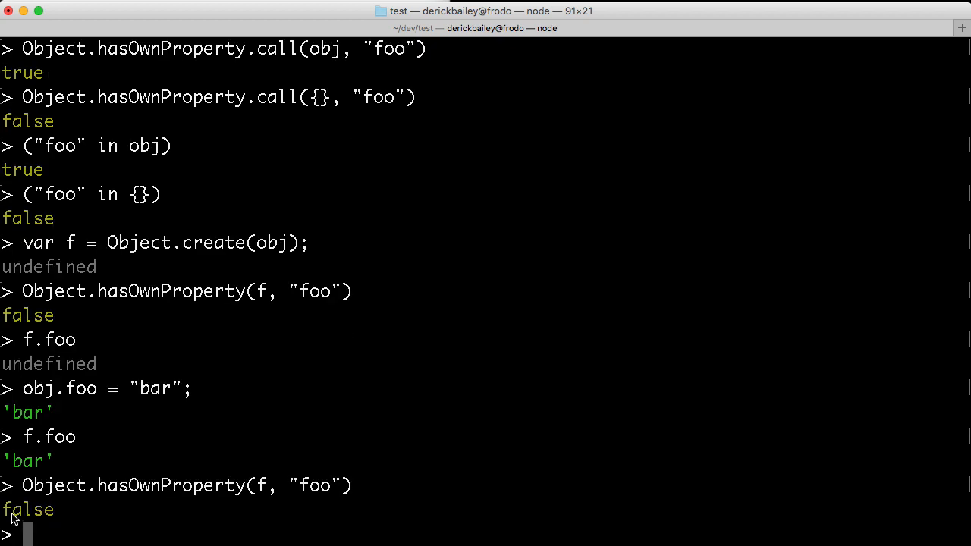
pyautogui.doubleClick(167, 486)
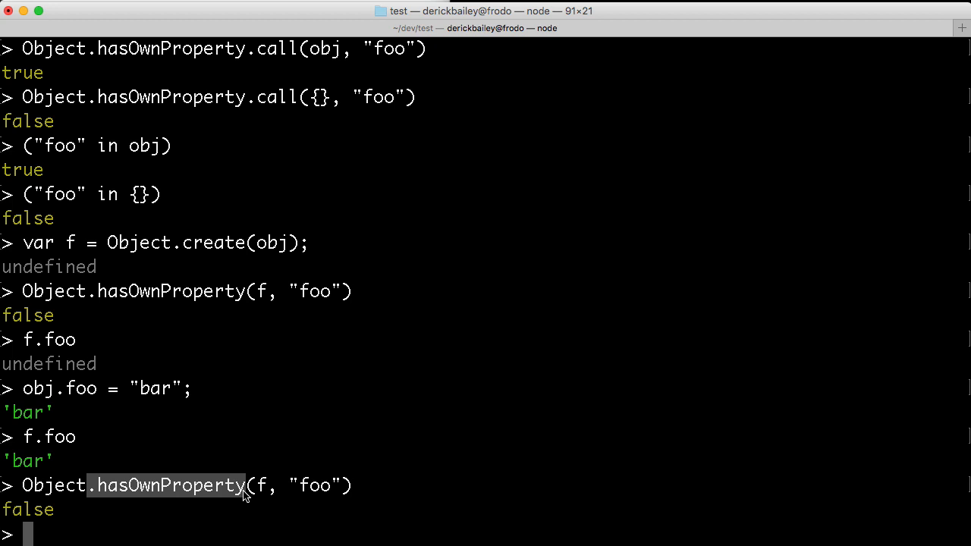
pyautogui.moveTo(97, 491)
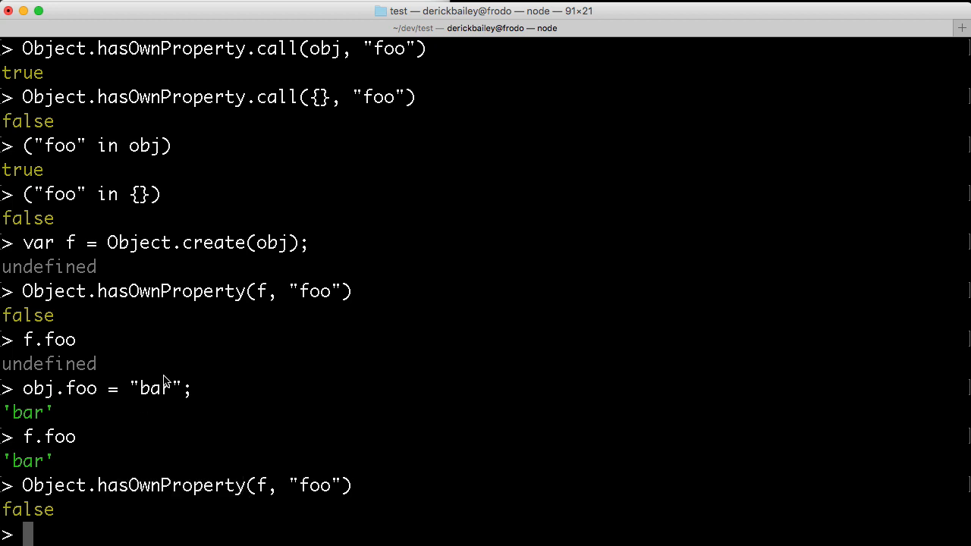
# Evaluate ("foo" in f), which returns true, and highlight f.
pyautogui.write('(')
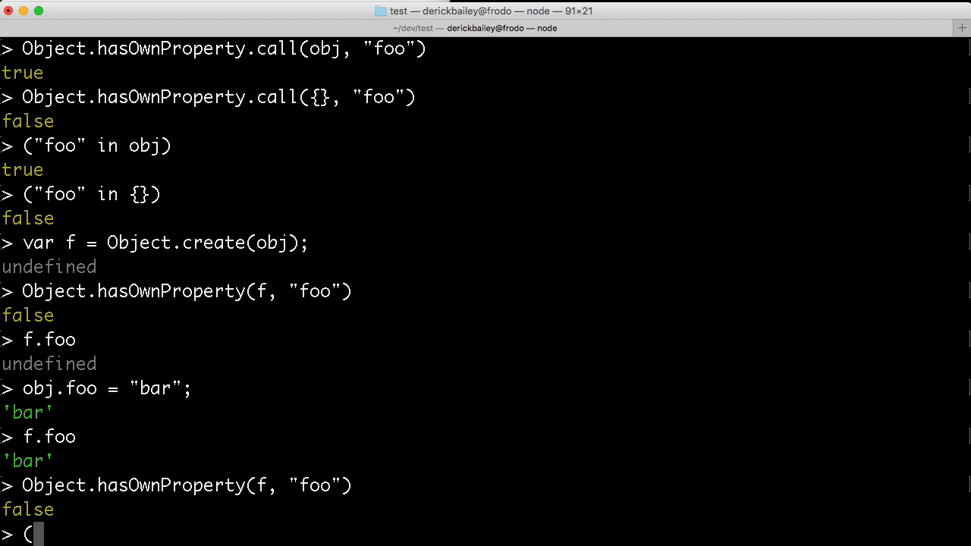
pyautogui.write('"foo" in f')
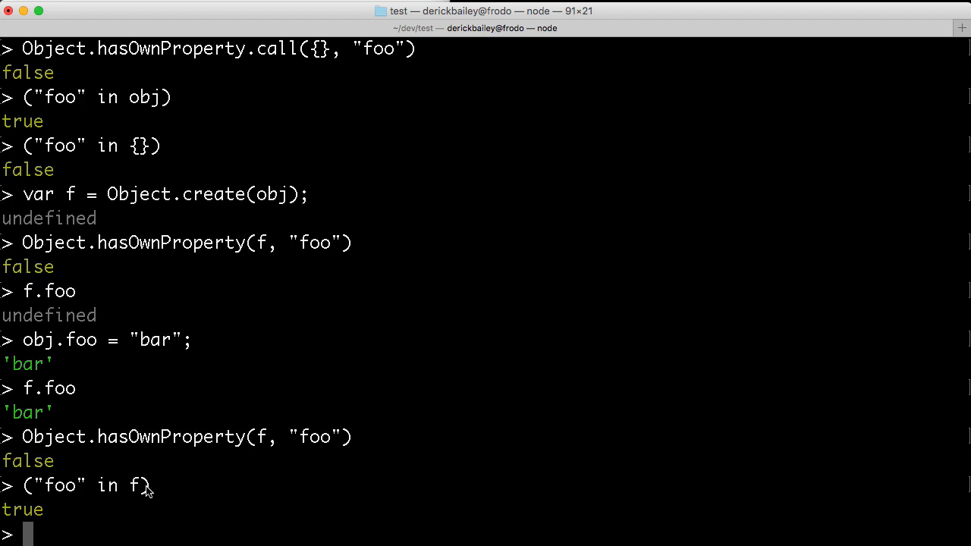
pyautogui.doubleClick(108, 485)
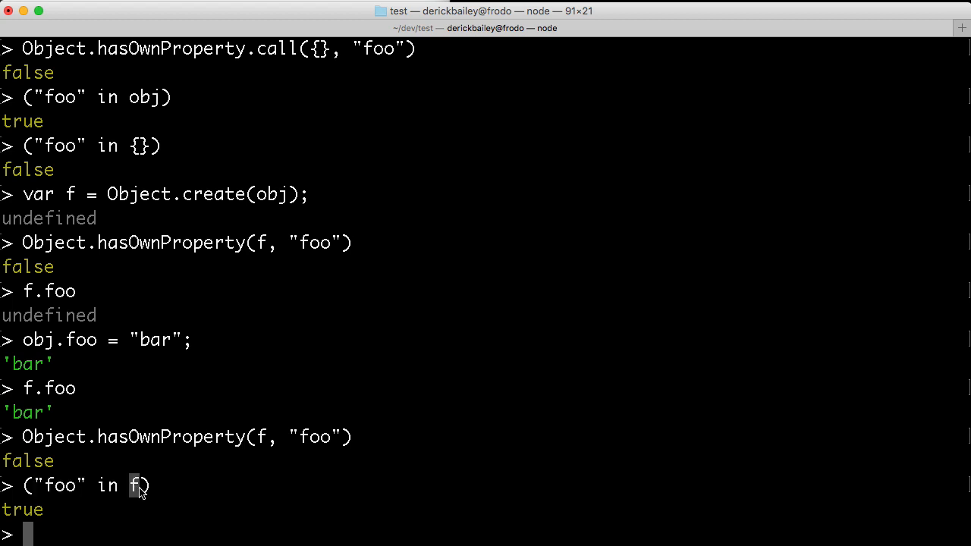
pyautogui.moveTo(30, 262)
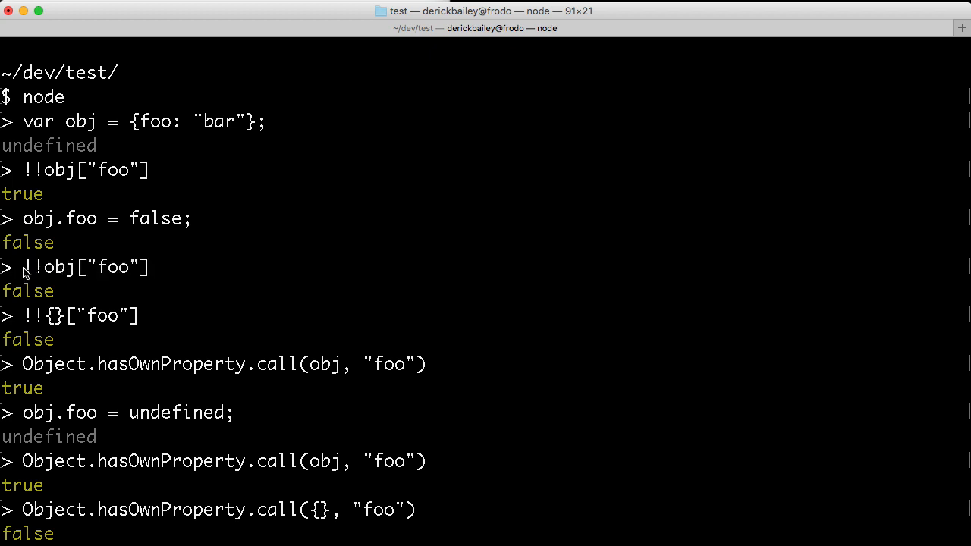
# In Vim, step through CONNECTION_KEY on line 52 and mark the return !!this line.
pyautogui.doubleClick(85, 266)
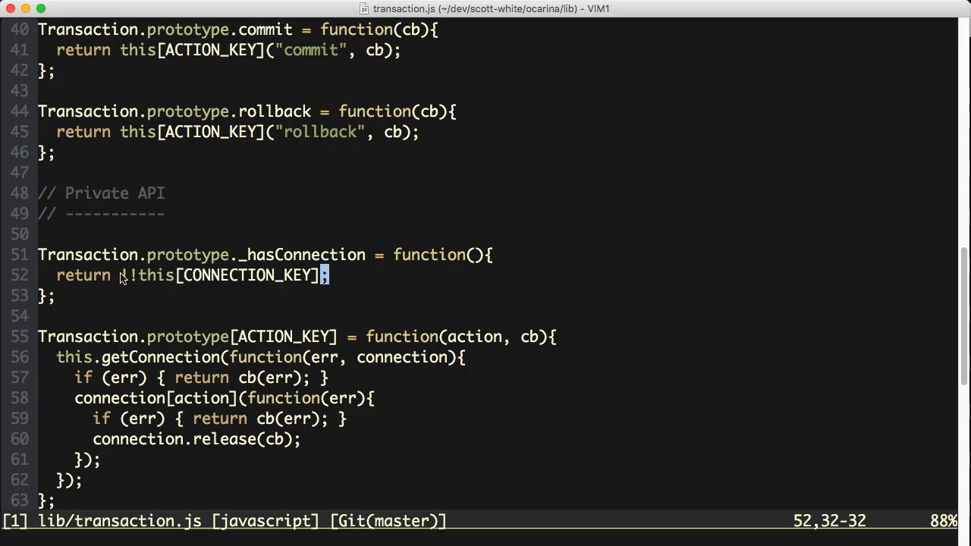
pyautogui.press('v')
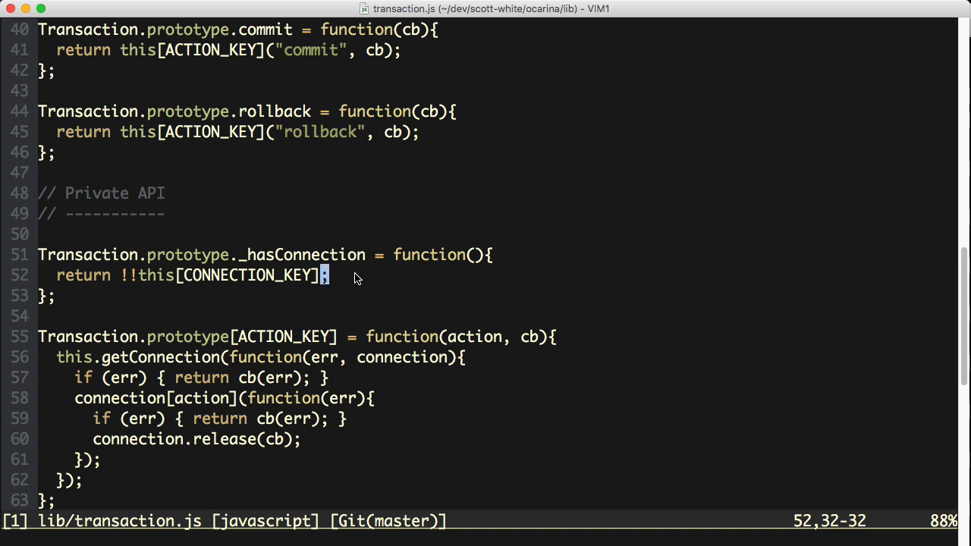
pyautogui.press('V')
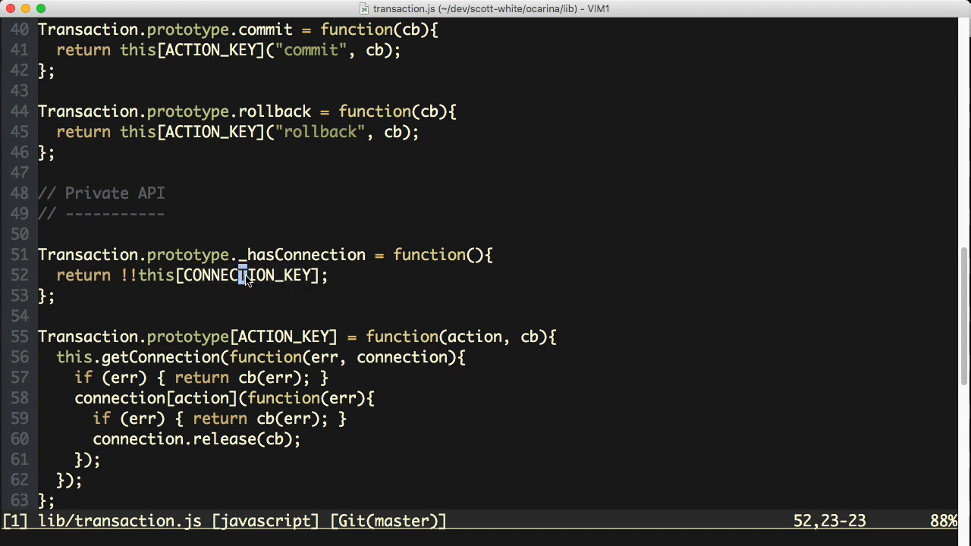
pyautogui.press('v')
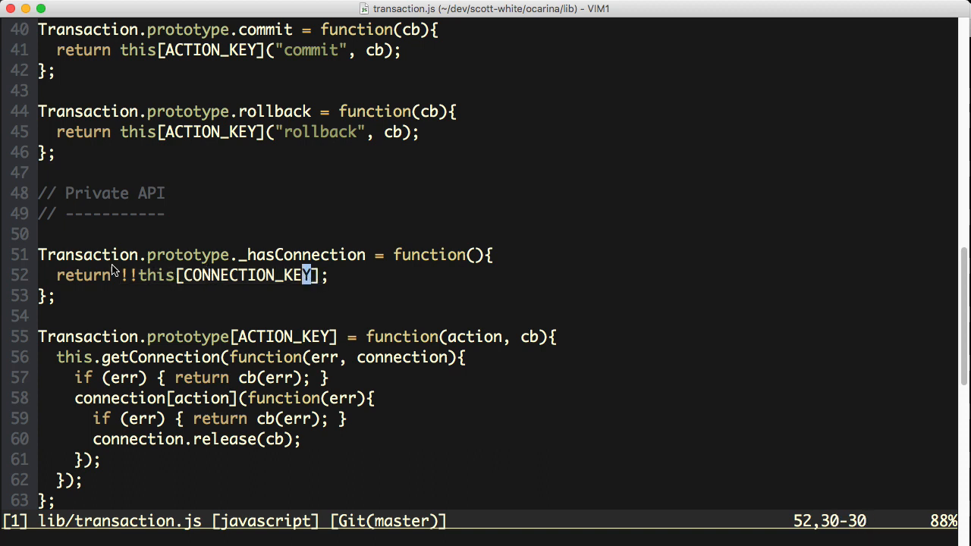
pyautogui.press('v')
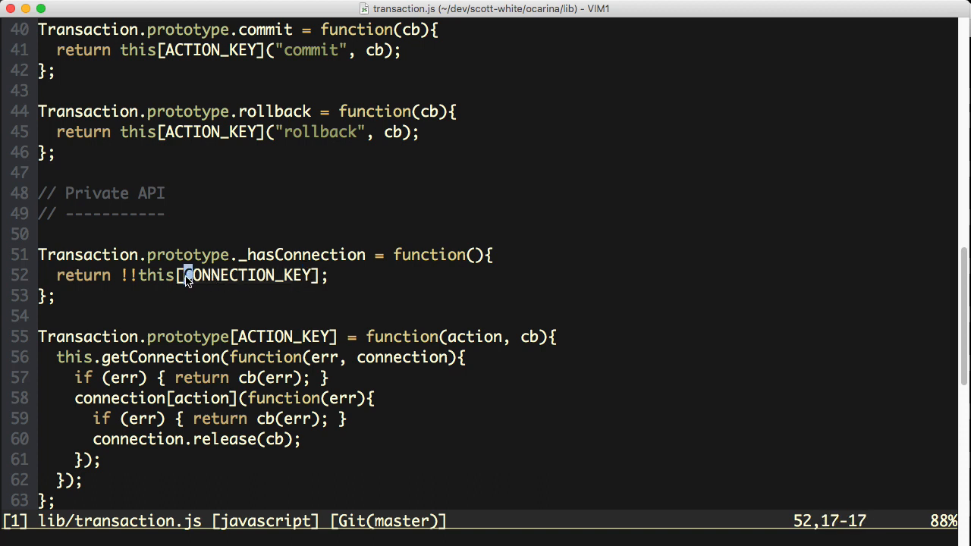
pyautogui.moveTo(124, 275)
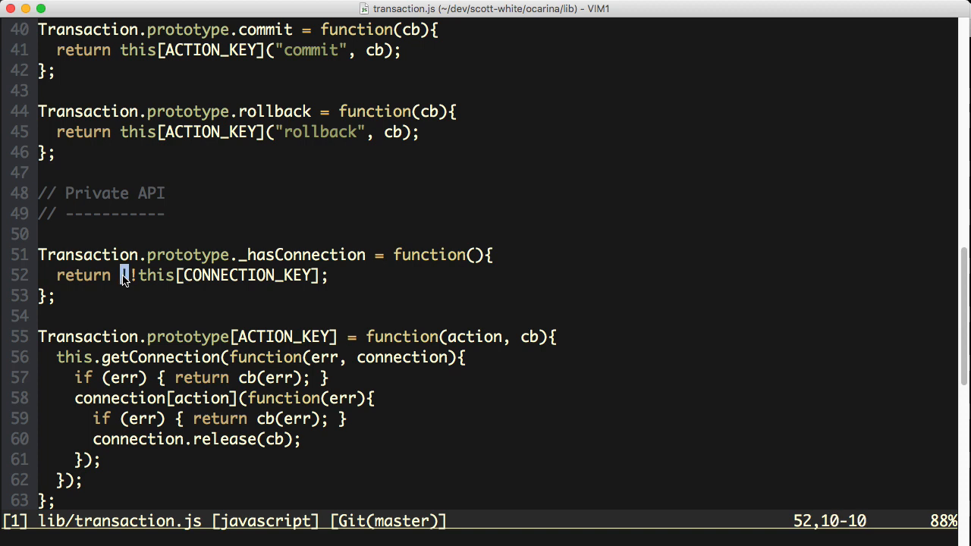
pyautogui.moveTo(213, 271)
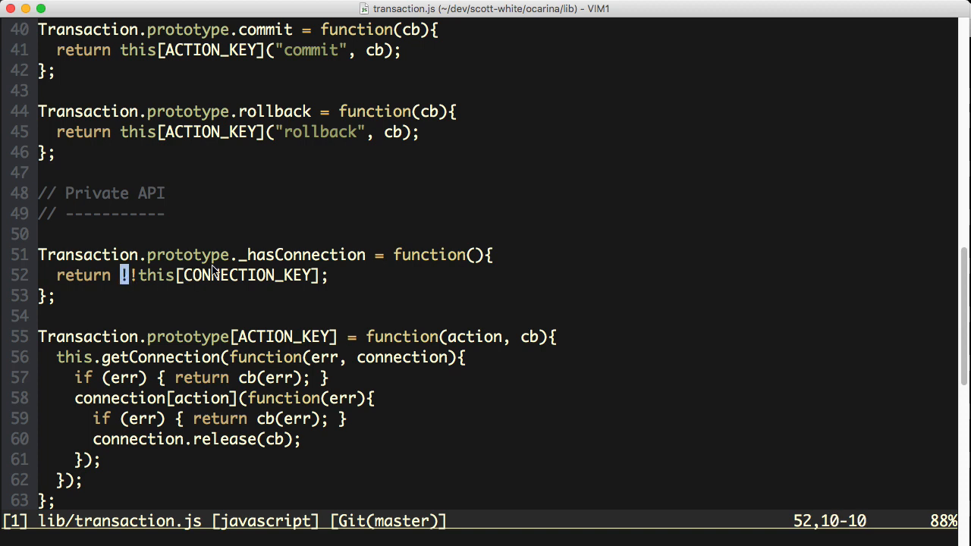
pyautogui.press('V')
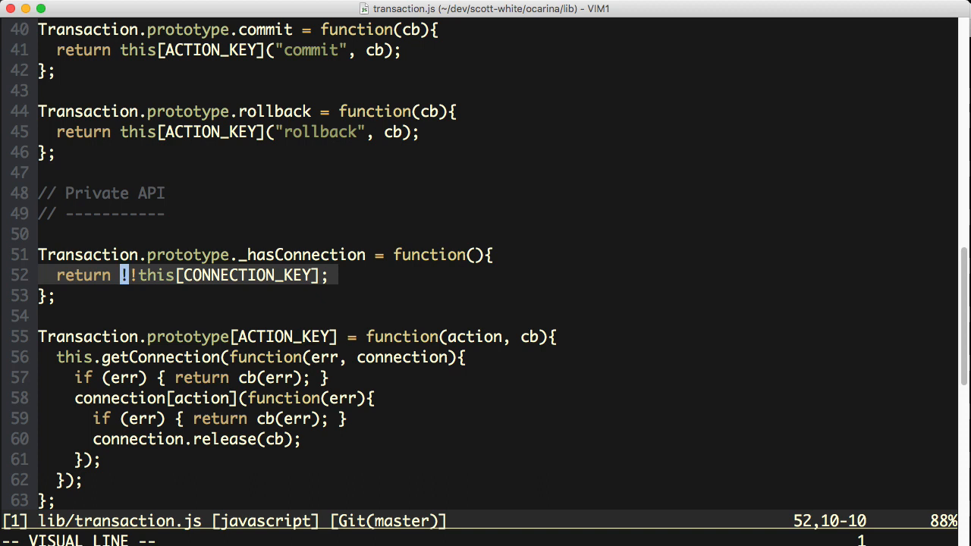
pyautogui.press('Escape')
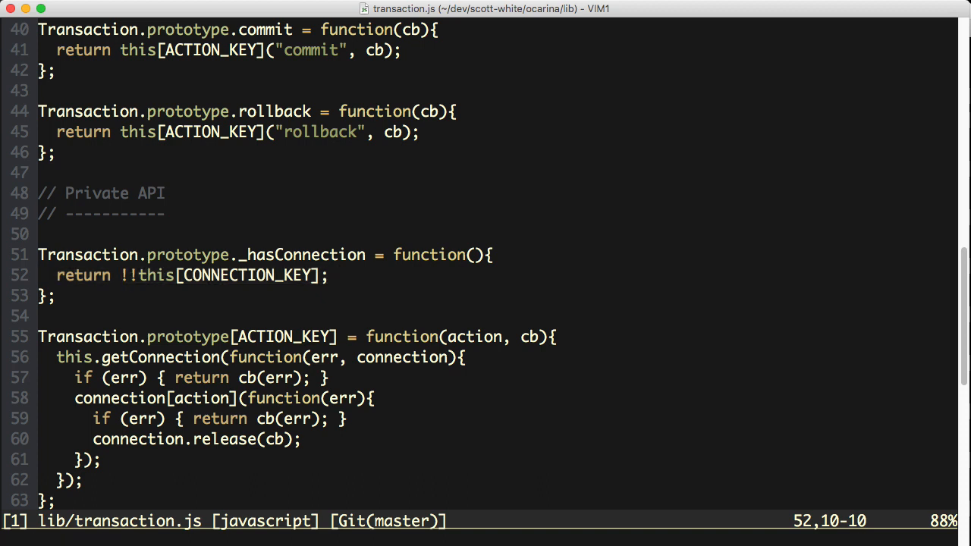
pyautogui.press('V')
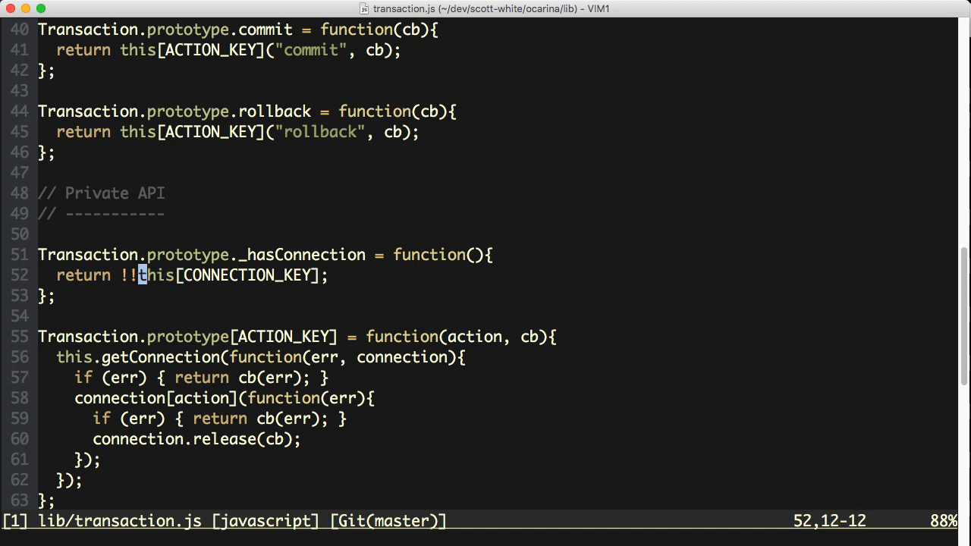
pyautogui.press('V')
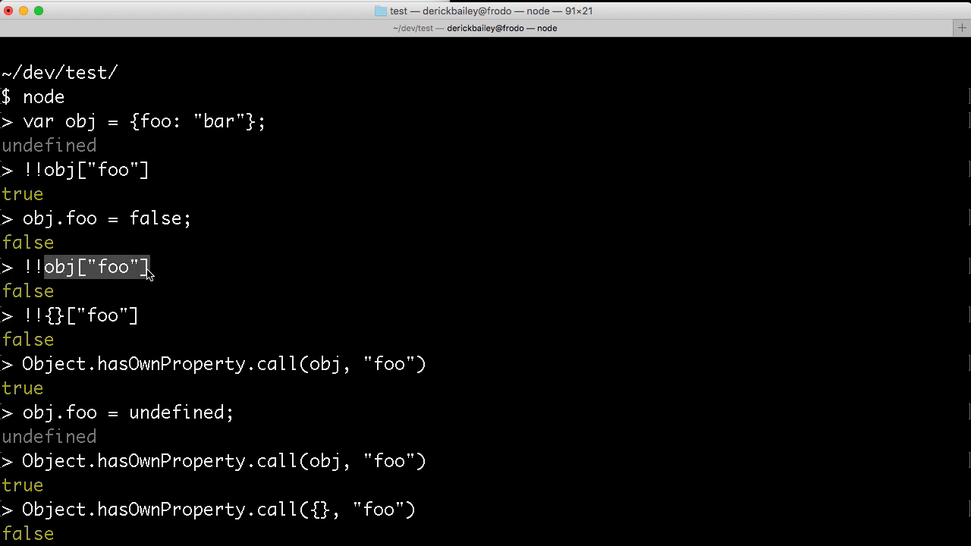
pyautogui.moveTo(281, 317)
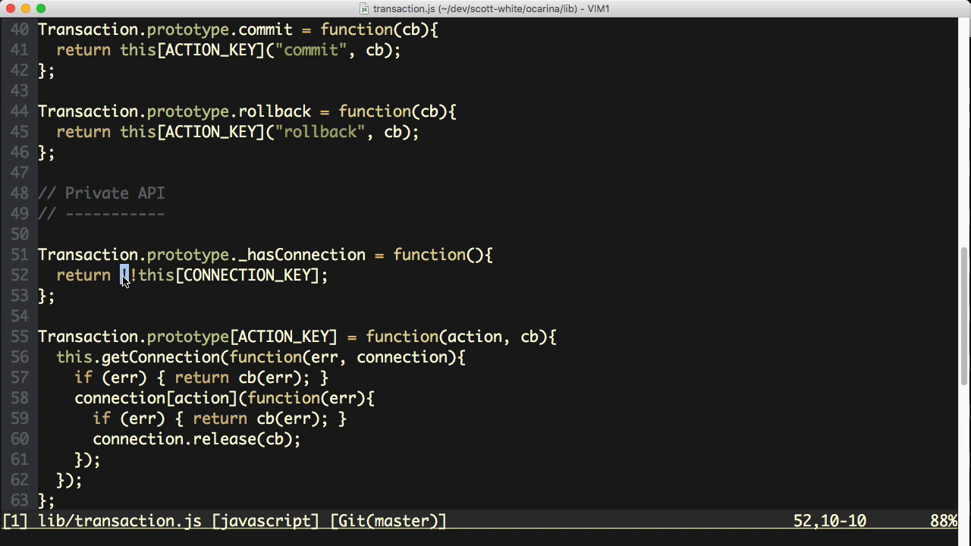
pyautogui.write('!!{}["foo')
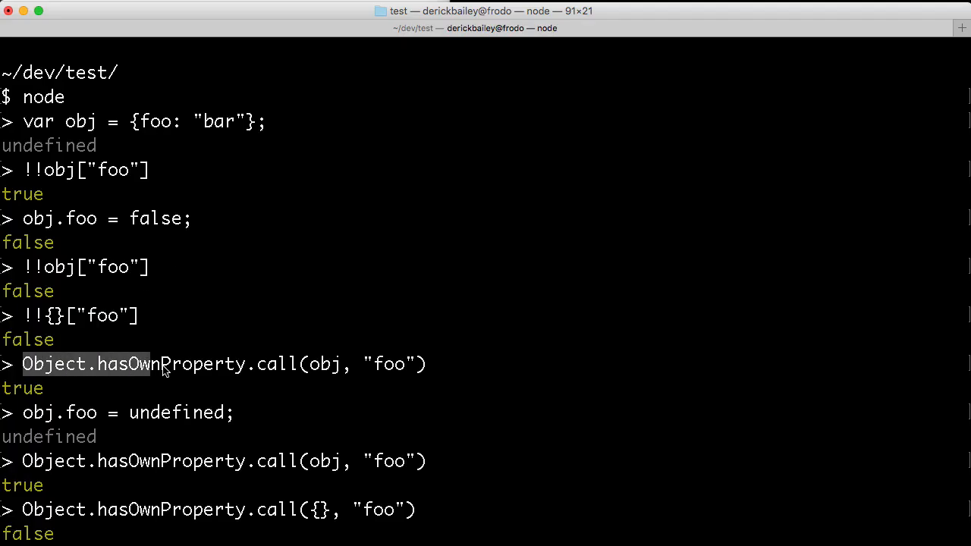
pyautogui.scroll(-3)
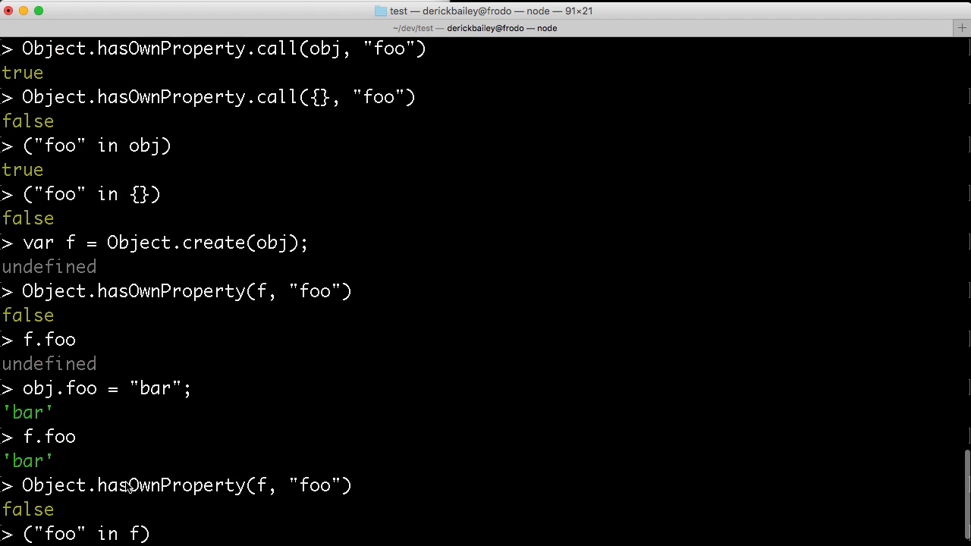